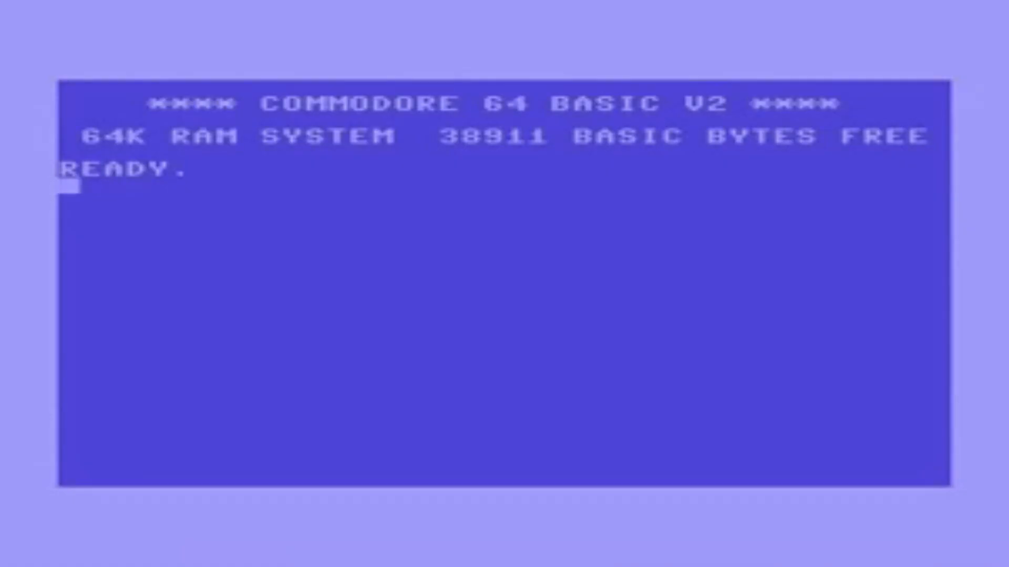
- Download the dolphin-vr-x64-5.0-250.exe installer from the Dolphin VR 5.0-250 MEGA page
type("LOAD\"$\",")
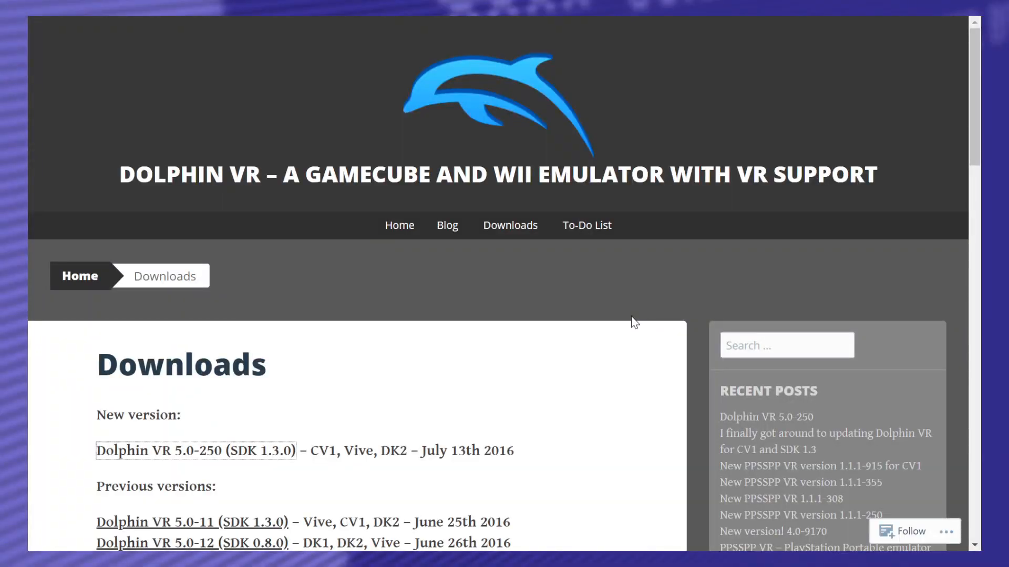
mouse_move(650, 308)
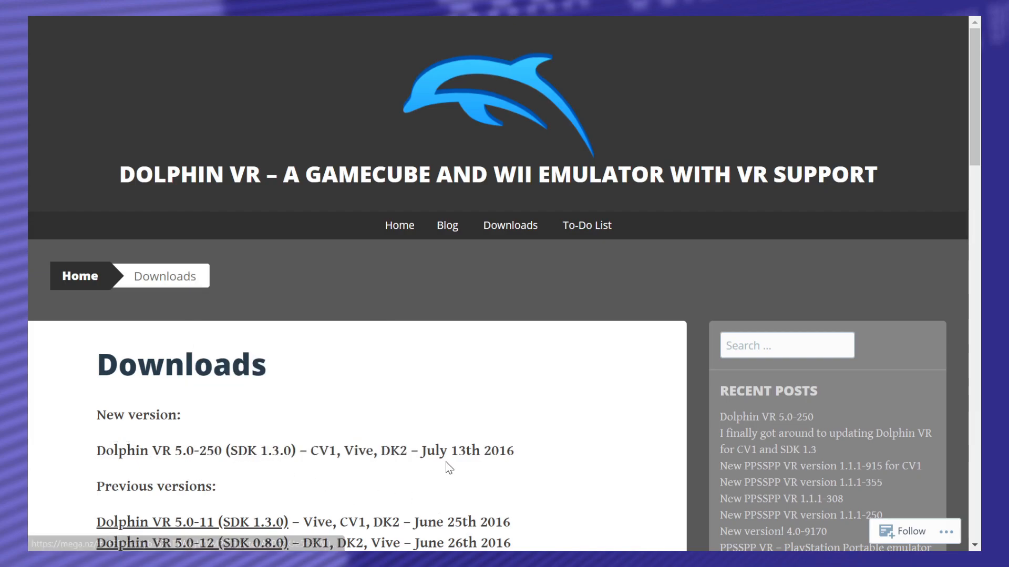
mouse_move(466, 478)
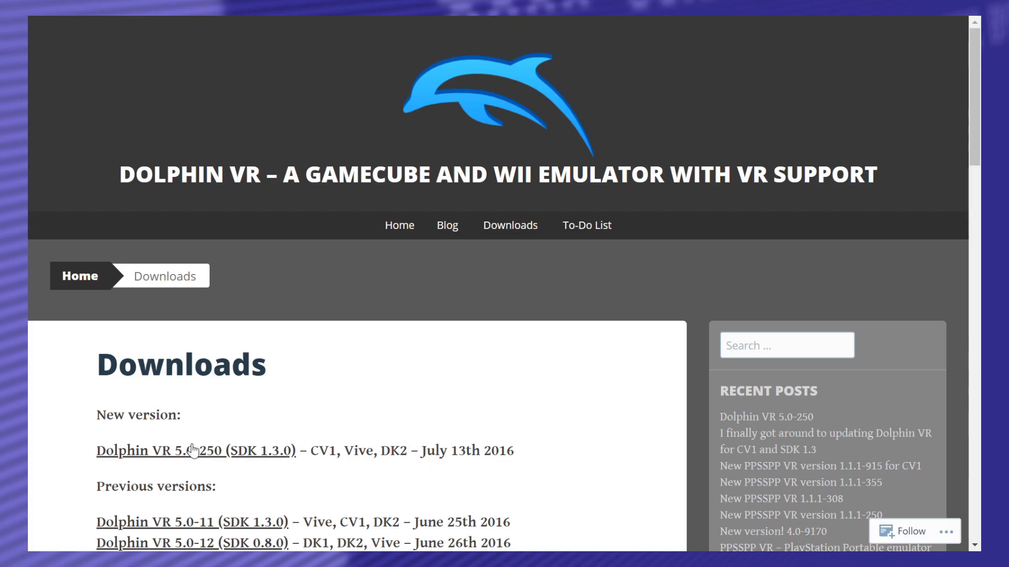
left_click(195, 450)
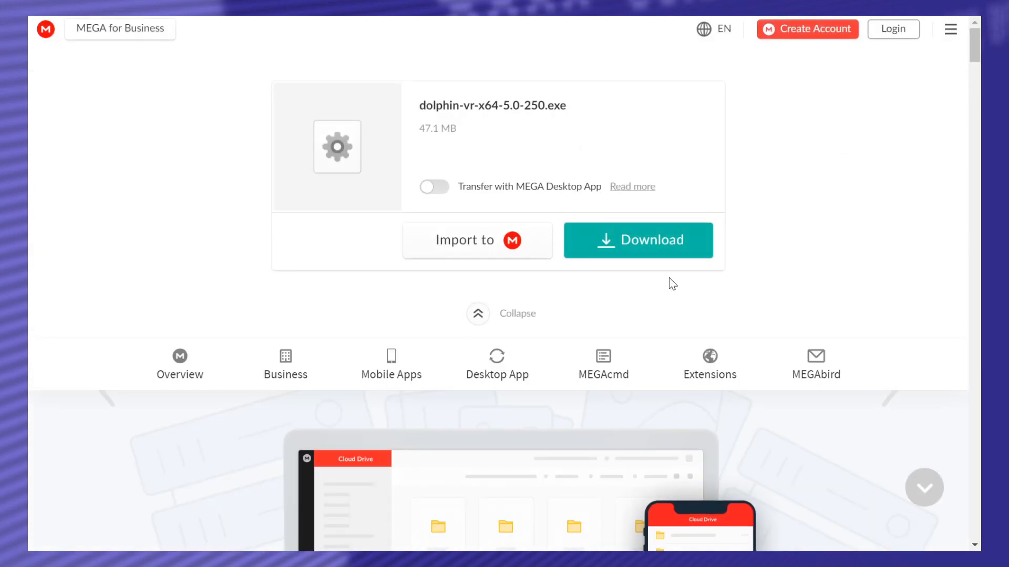
left_click(638, 241)
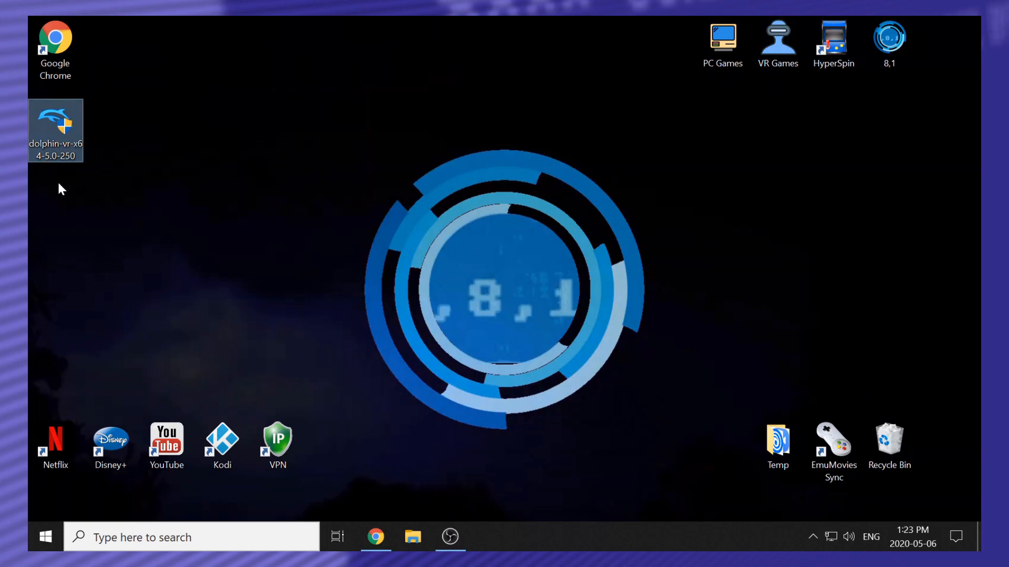
mouse_move(195, 166)
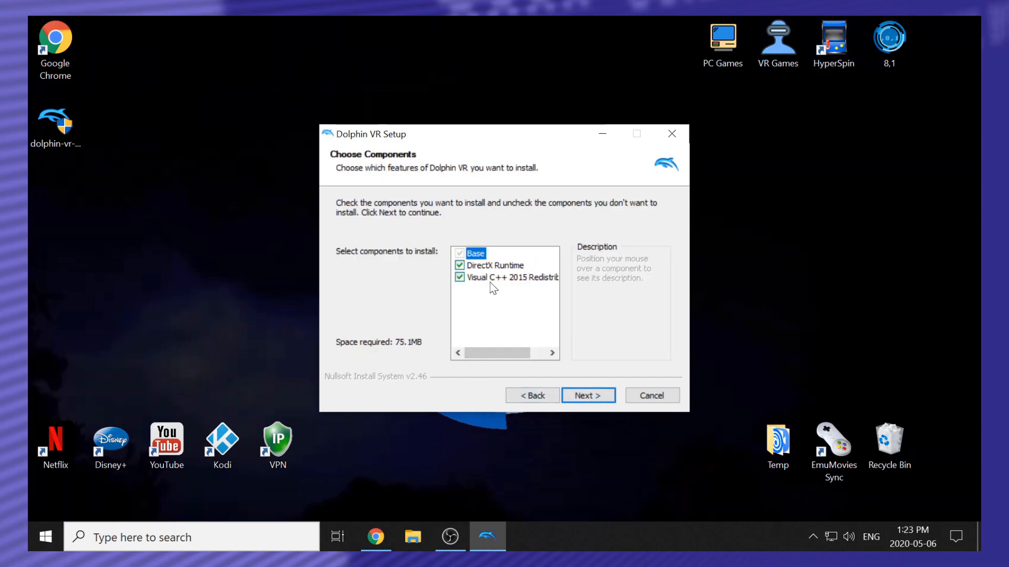
- Install Dolphin VR with default components into C:\Program Files\Dolphin VR
left_click(587, 395)
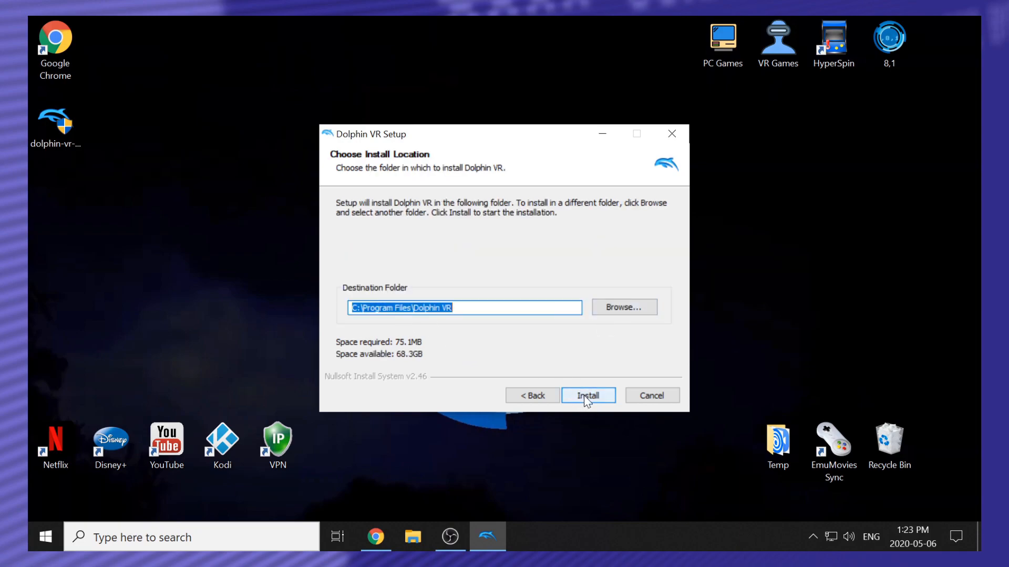
left_click(587, 395)
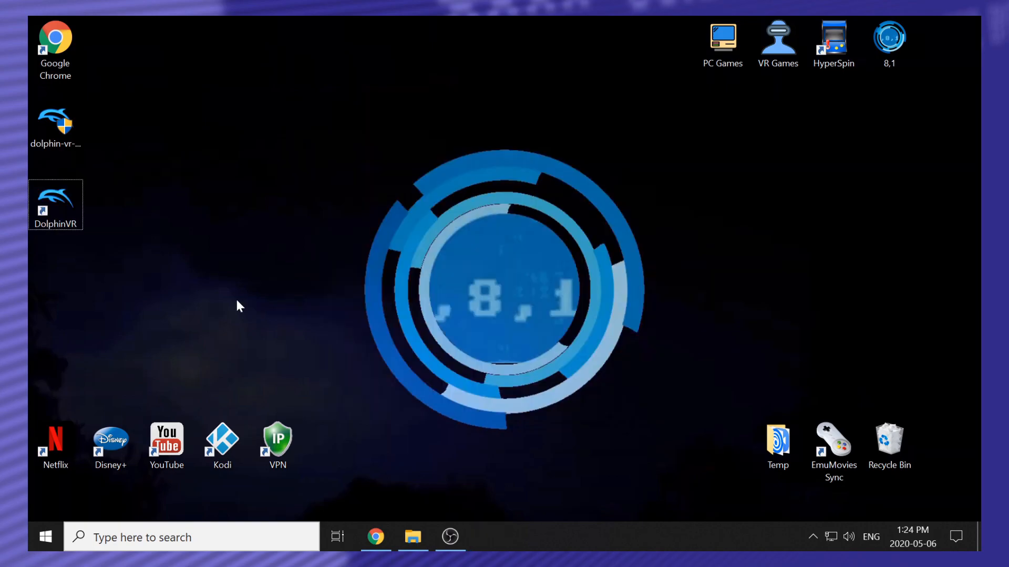
mouse_move(201, 332)
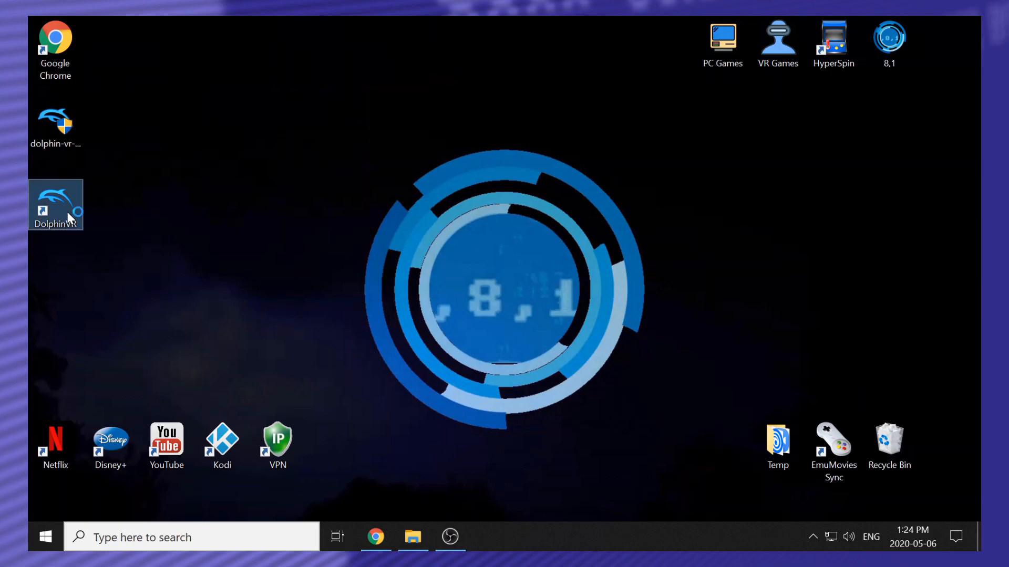
- Launch Dolphin VR from the DolphinVR desktop shortcut and maximize its window
double_click(56, 204)
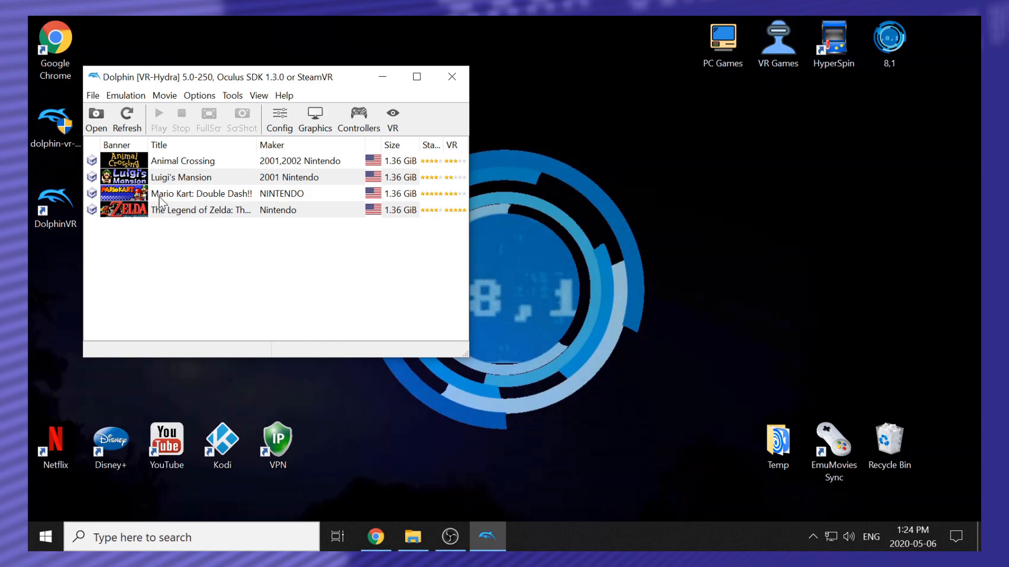
mouse_move(214, 205)
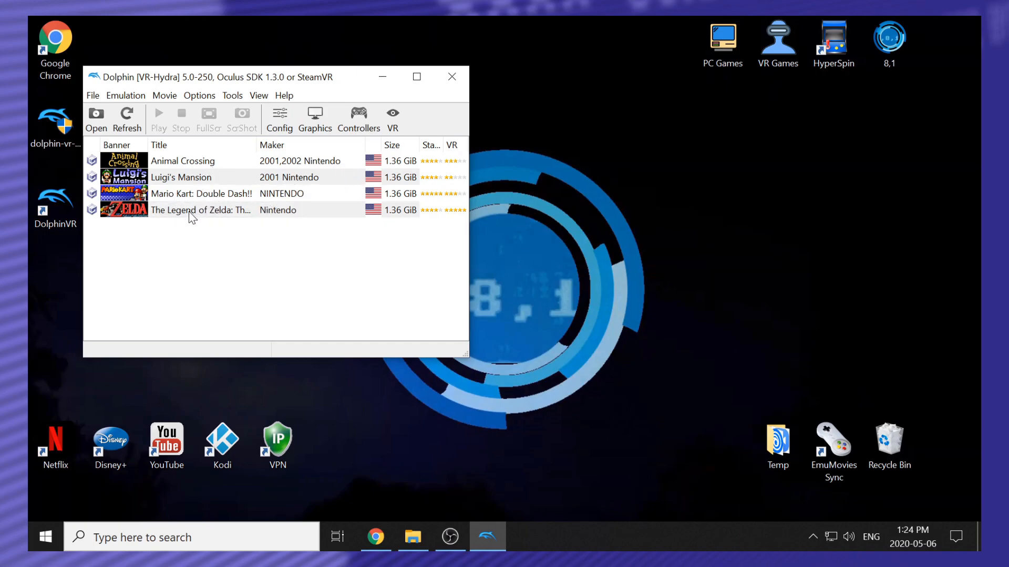
mouse_move(352, 274)
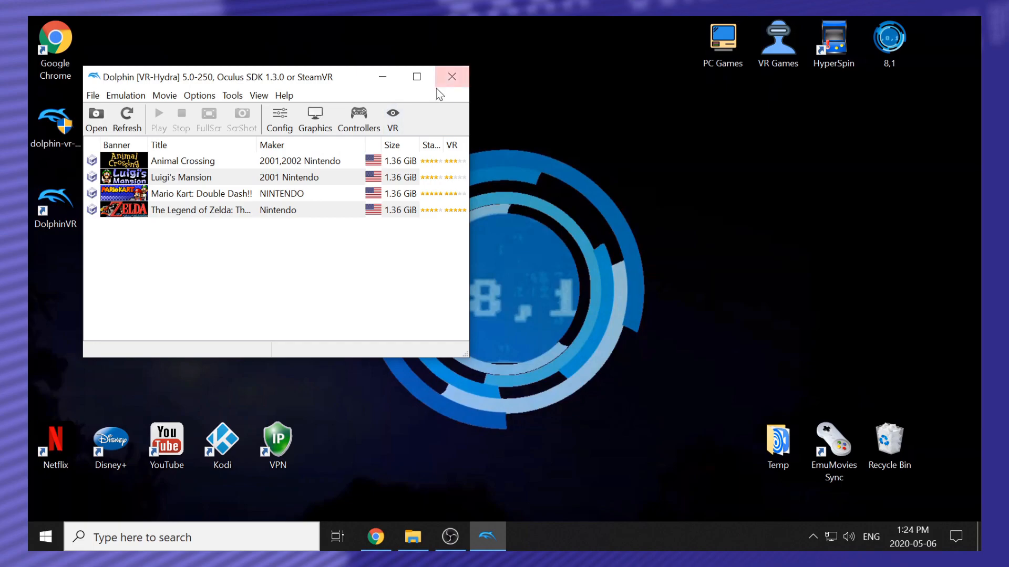
left_click(416, 77)
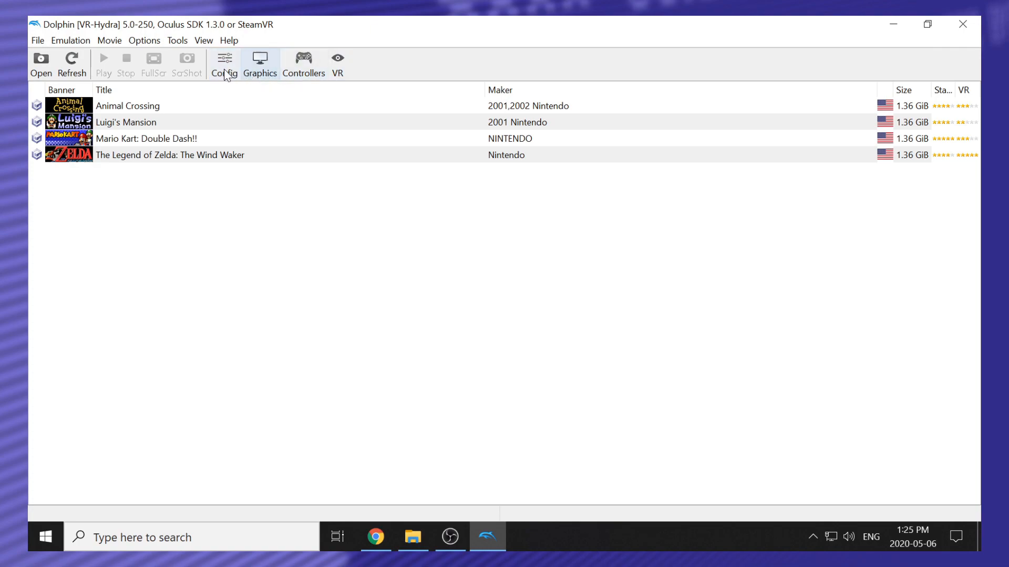
mouse_move(224, 61)
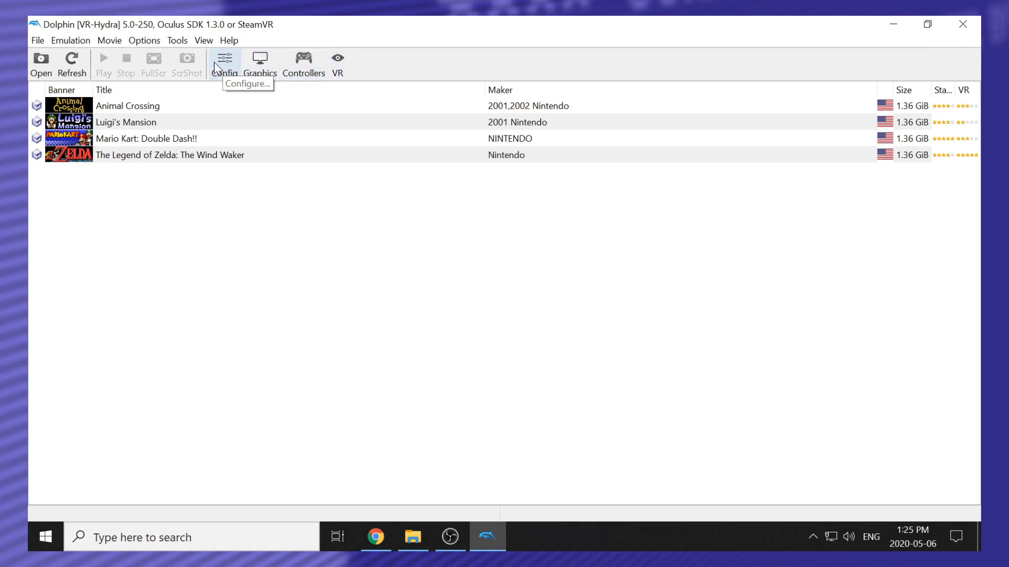
- Review the Config Interface, Audio, GameCube (slot A memory card), Wii and Paths tabs
left_click(224, 61)
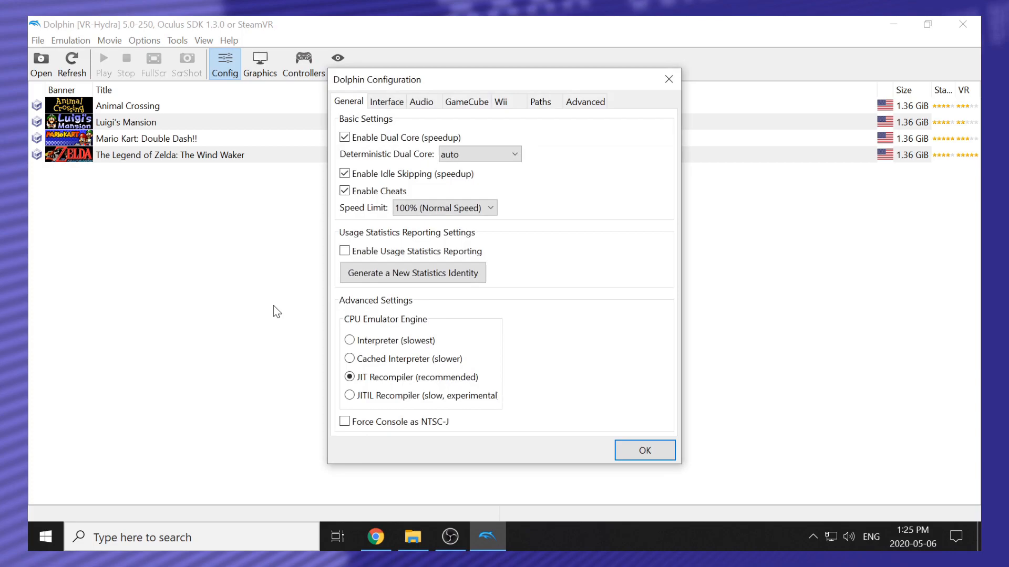
mouse_move(394, 194)
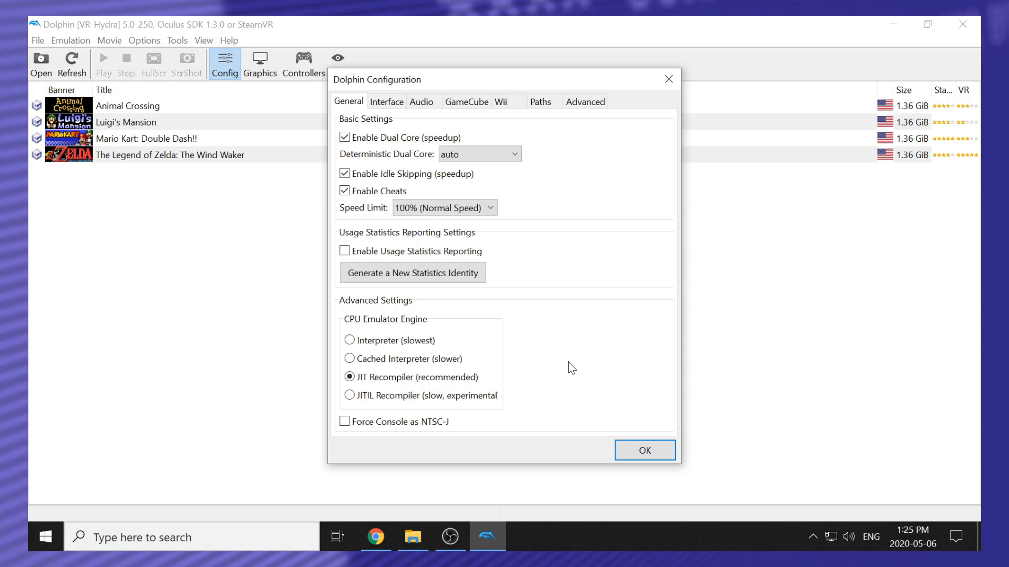
mouse_move(563, 364)
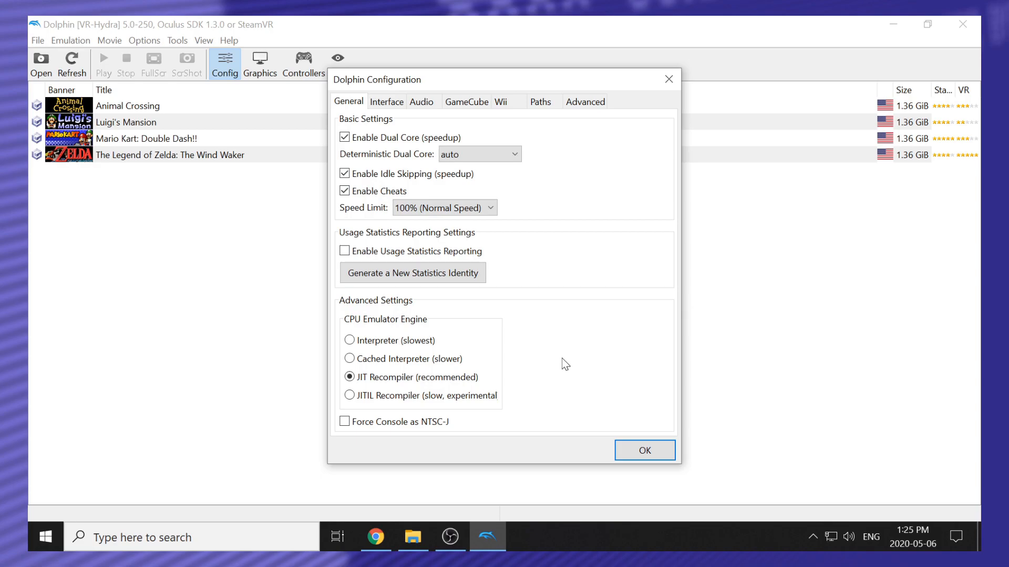
mouse_move(562, 362)
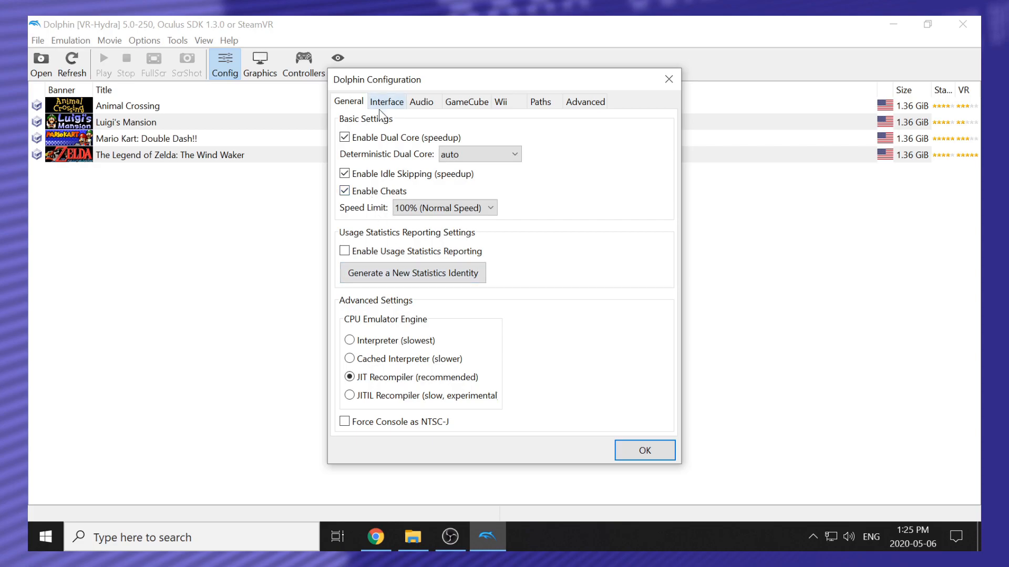
left_click(386, 101)
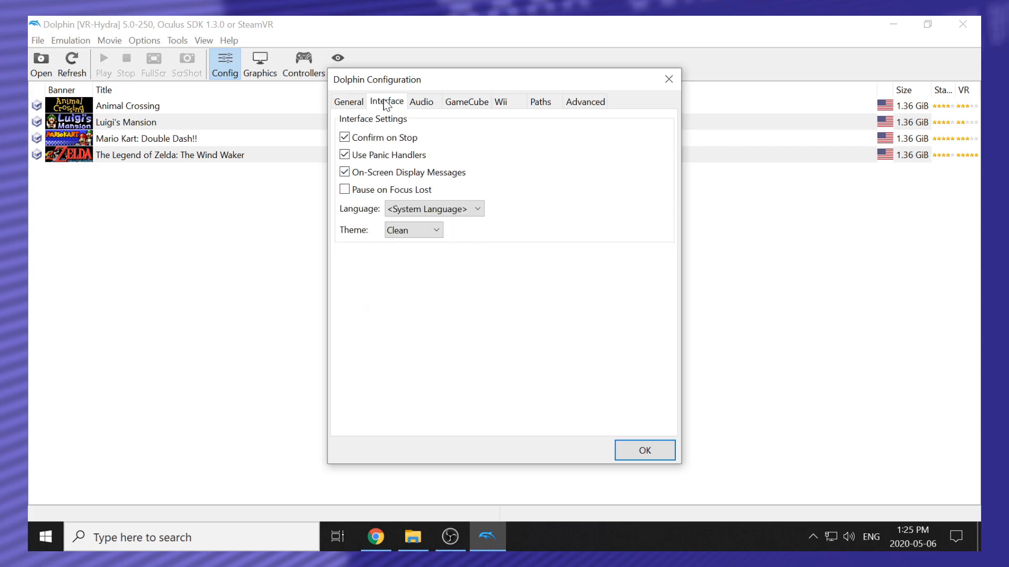
left_click(421, 101)
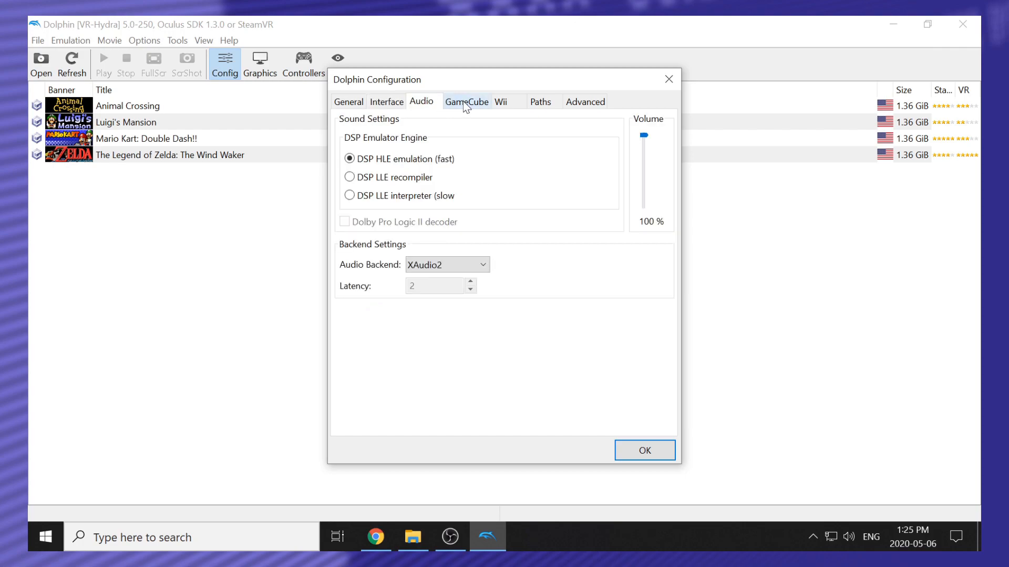
left_click(467, 101)
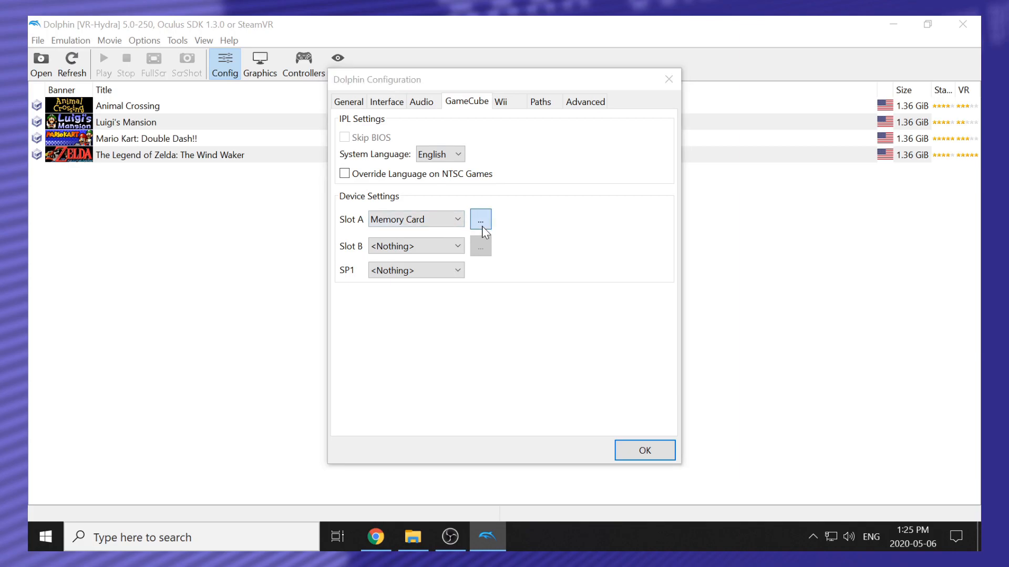
left_click(480, 219)
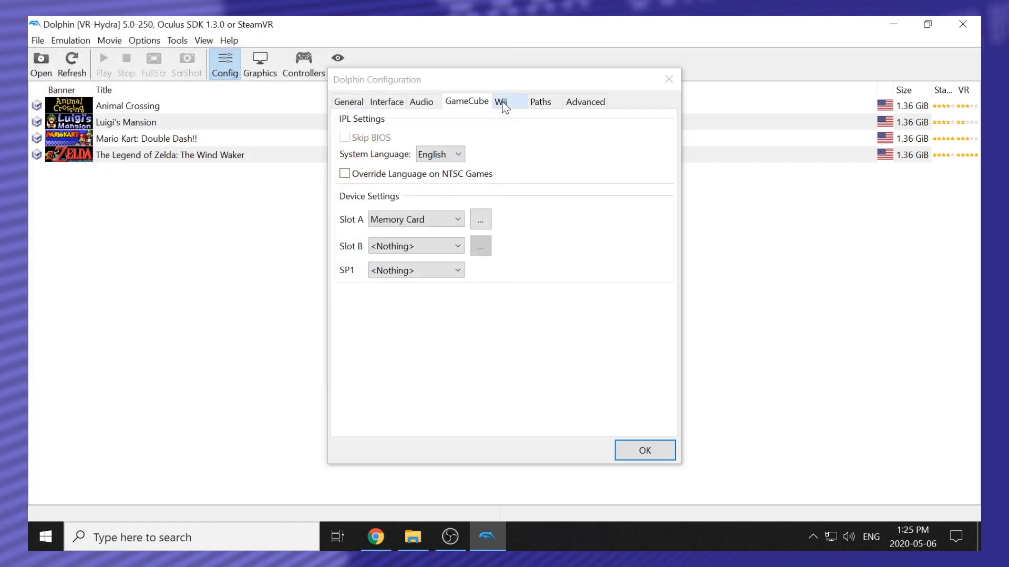
left_click(501, 101)
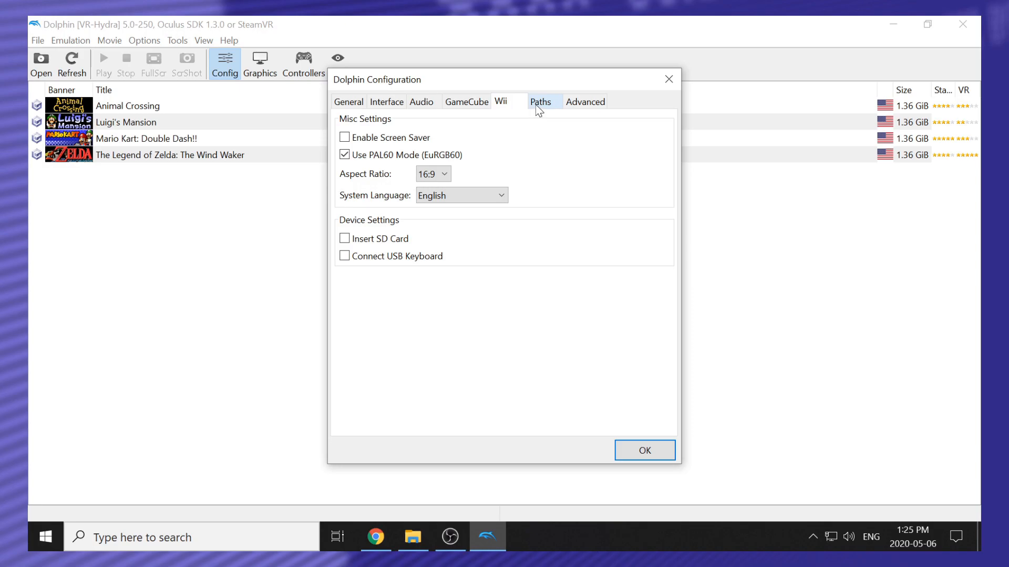
left_click(541, 101)
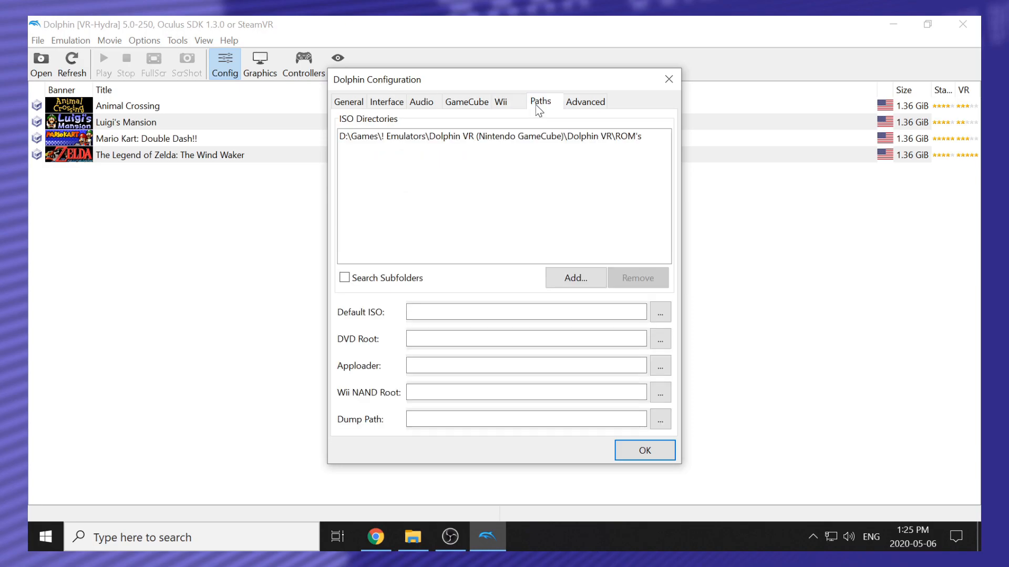
mouse_move(556, 220)
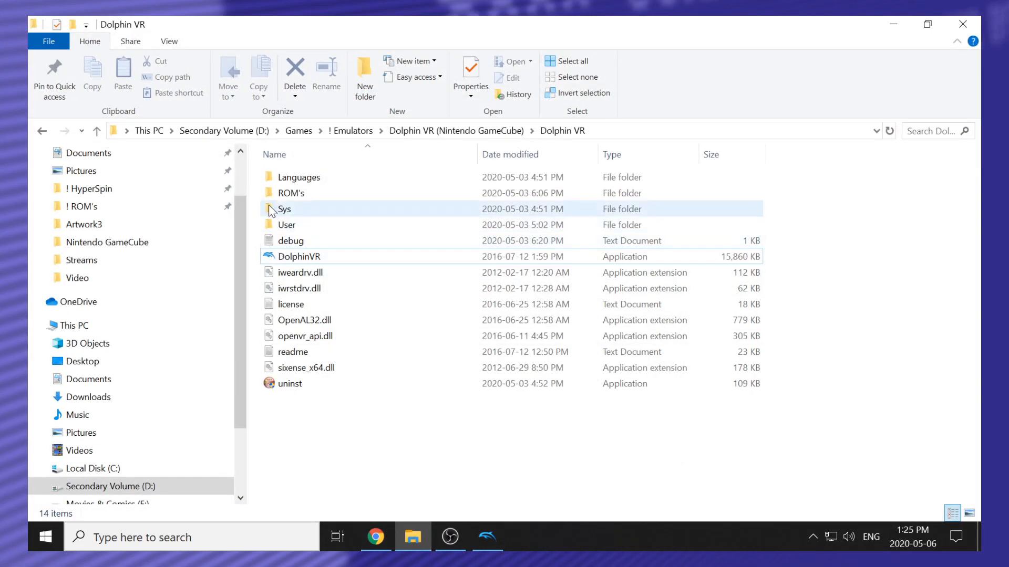
mouse_move(284, 209)
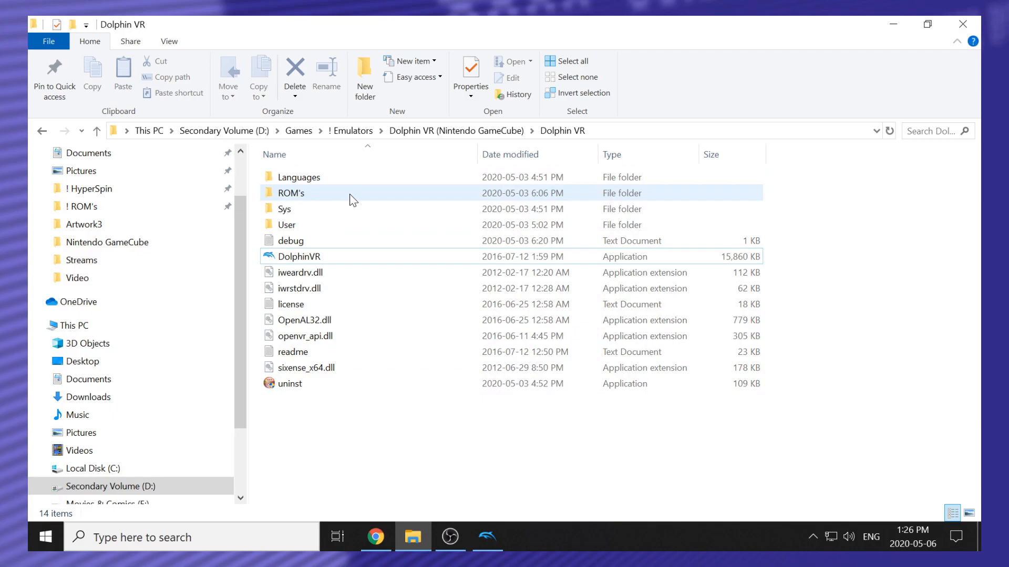
- Open the ROM's folder to confirm the four USA GameCube ISOs
double_click(292, 193)
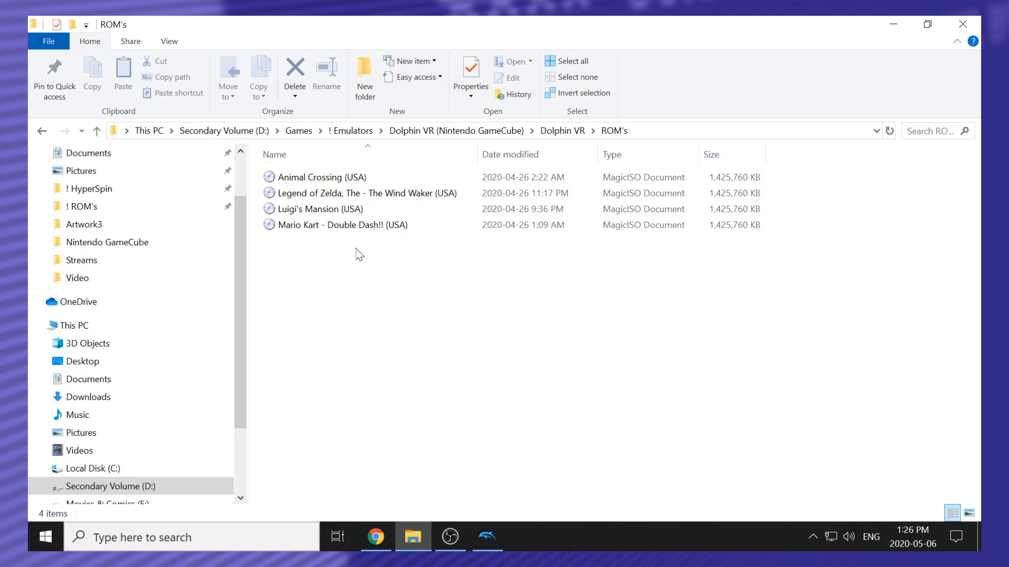
left_click(321, 177)
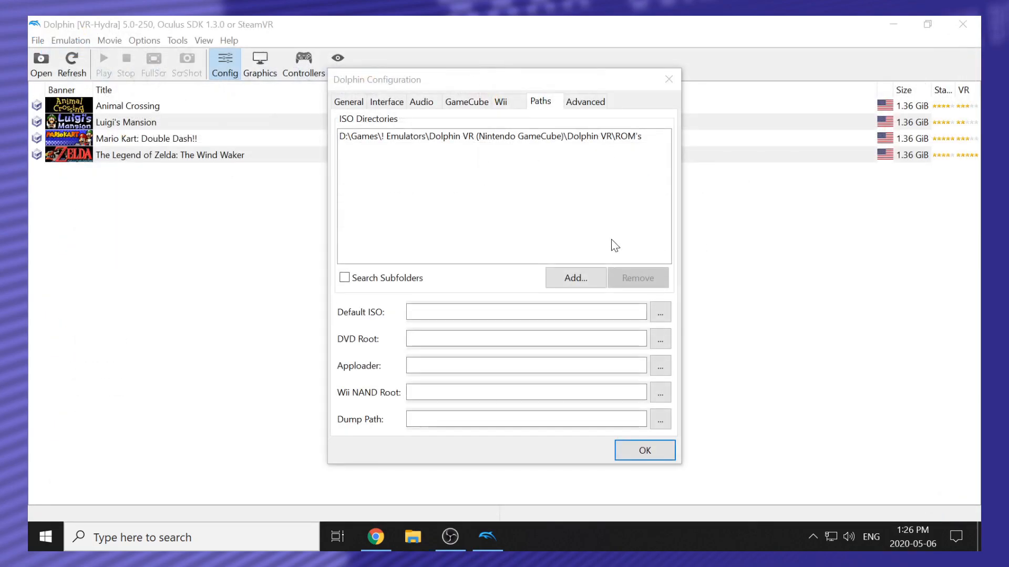
mouse_move(536, 160)
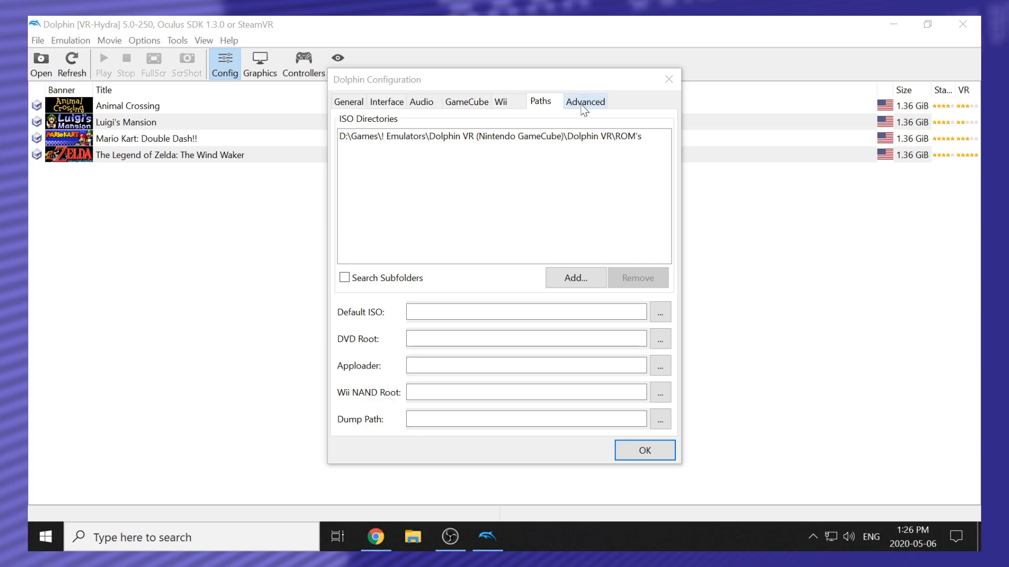
- Check the Advanced CPU options, then close the Config window
left_click(584, 101)
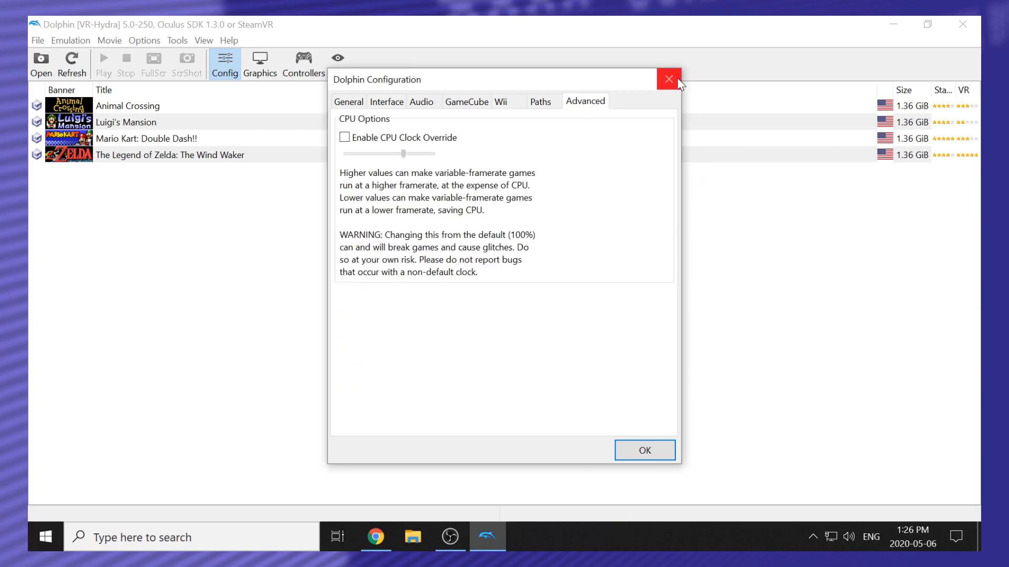
left_click(668, 79)
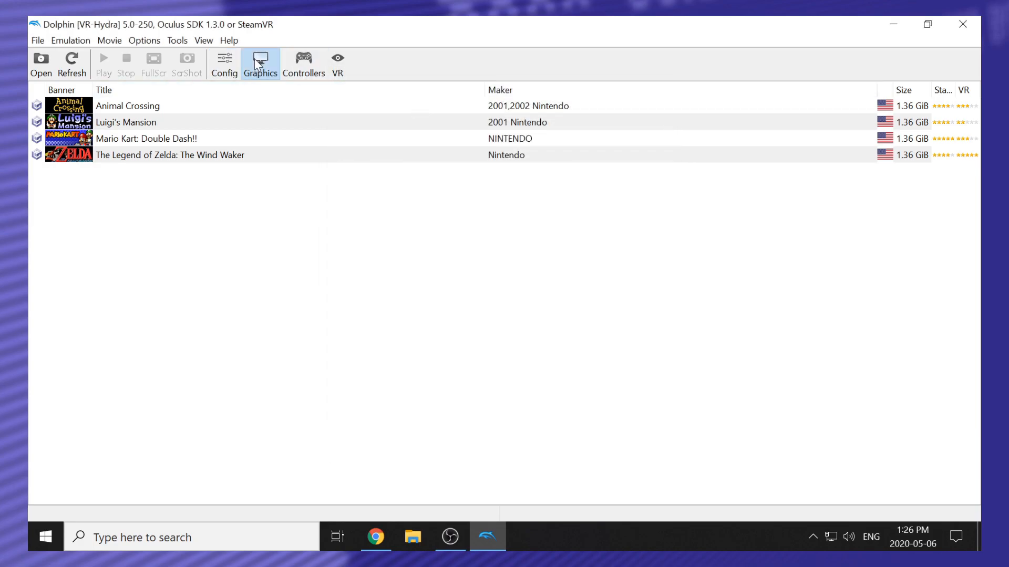
- Review the Direct3D 11 backend and display settings, then view Enhancements
left_click(260, 63)
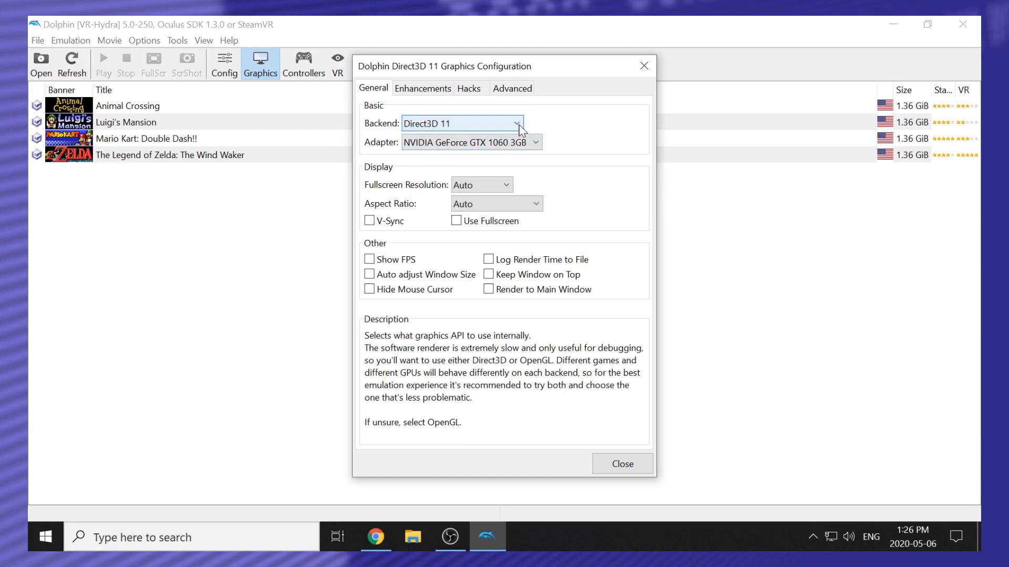
left_click(462, 124)
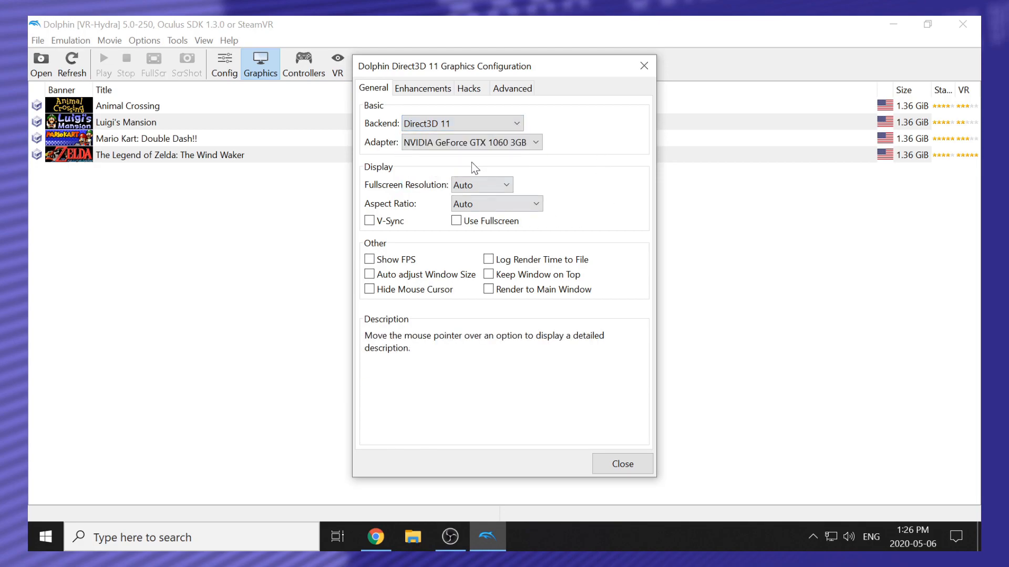
mouse_move(469, 206)
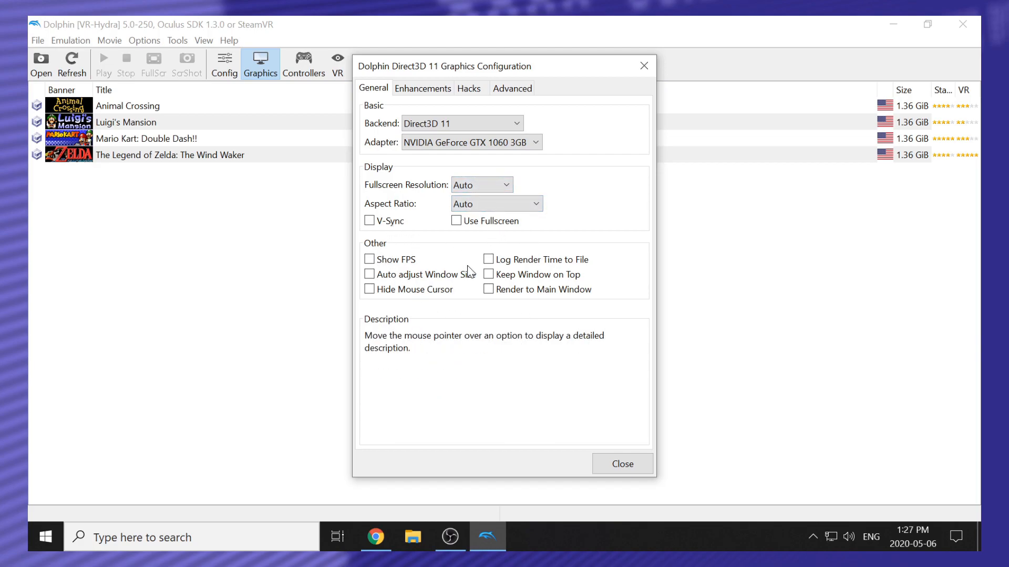
mouse_move(469, 229)
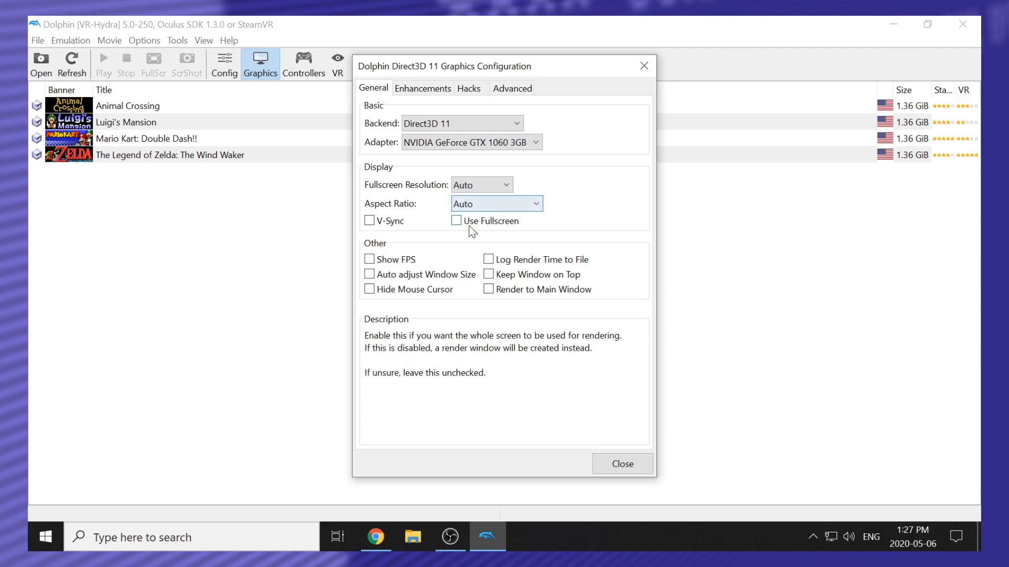
mouse_move(589, 240)
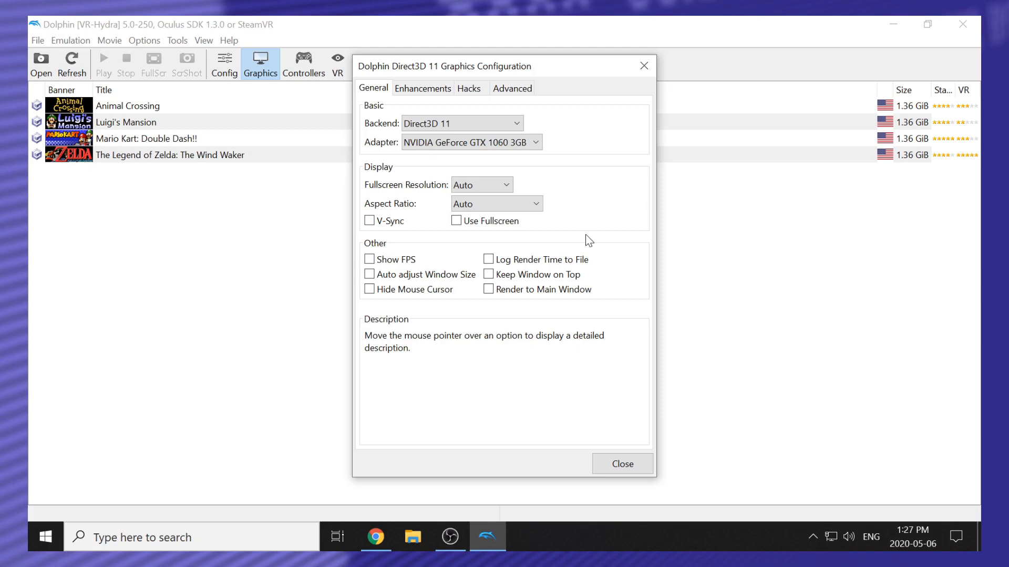
mouse_move(557, 258)
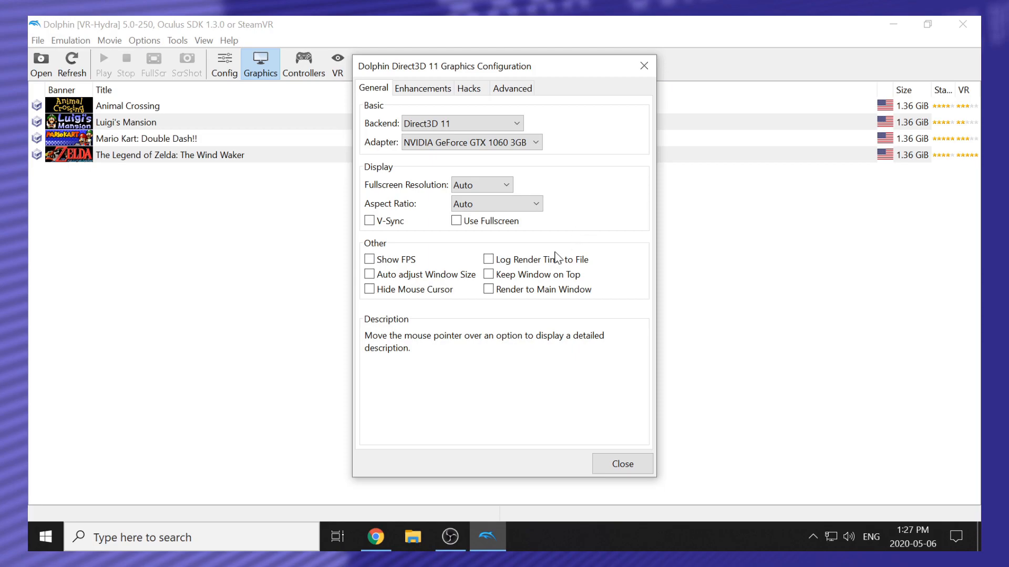
mouse_move(618, 290)
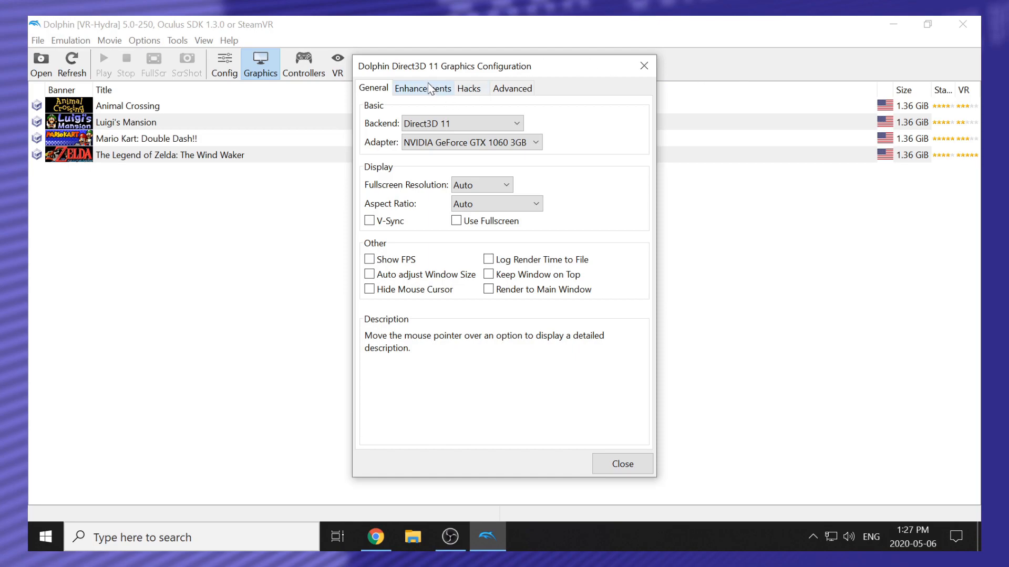
mouse_move(429, 90)
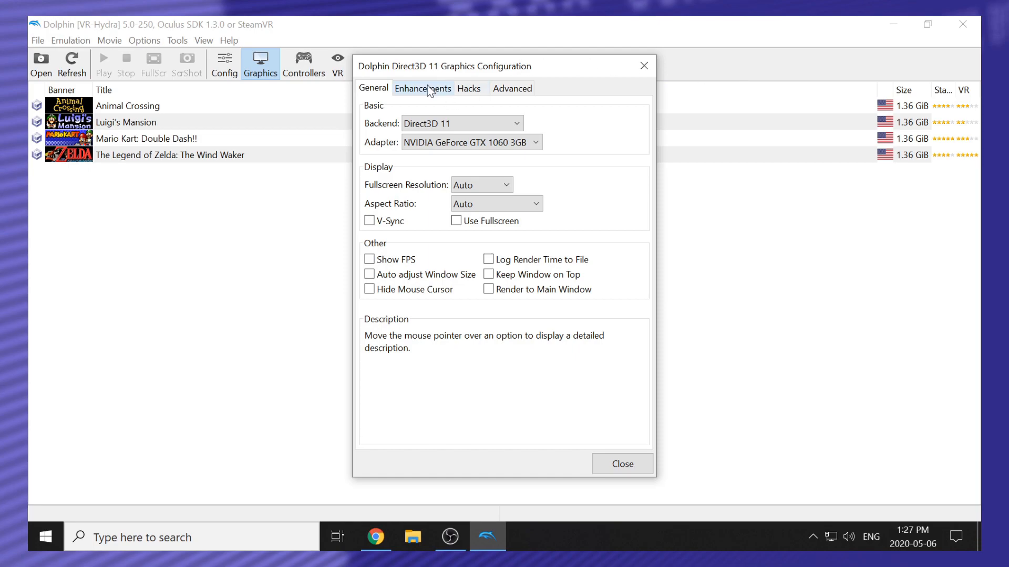
left_click(422, 88)
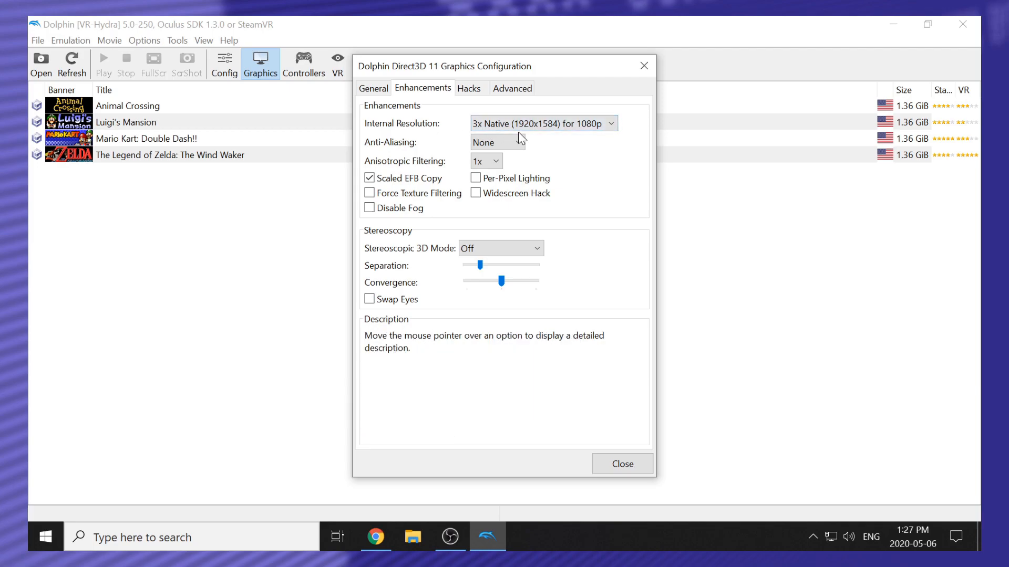
mouse_move(492, 149)
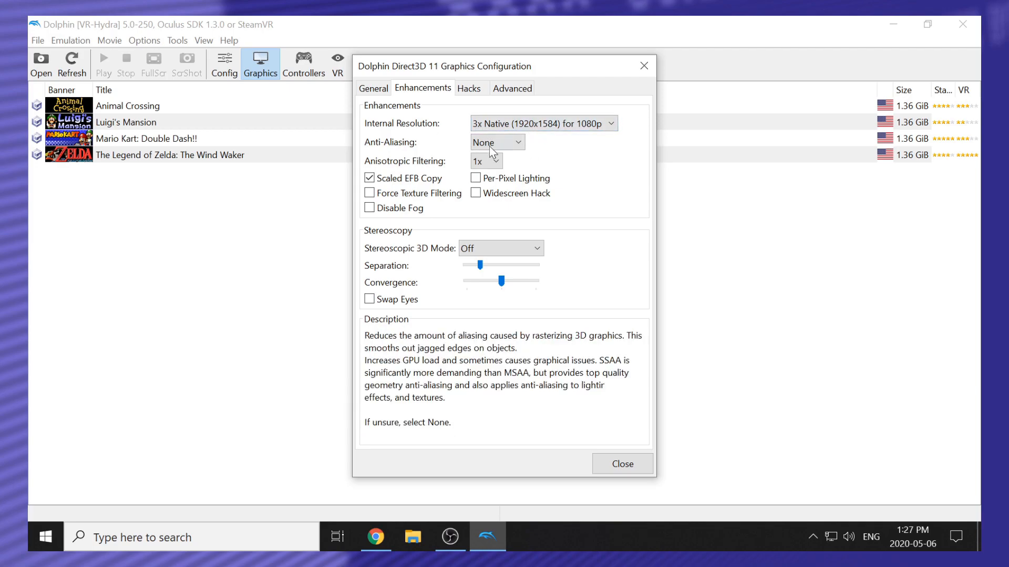
- Check enhancements: no anti-aliasing, 1x anisotropic filtering, Scaled EFB Copy on
left_click(486, 160)
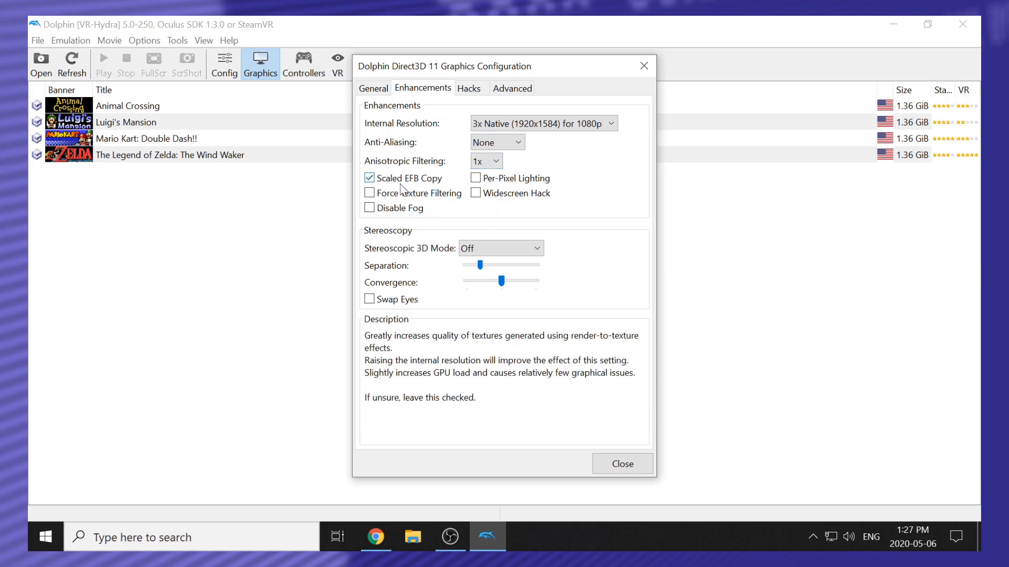
mouse_move(416, 263)
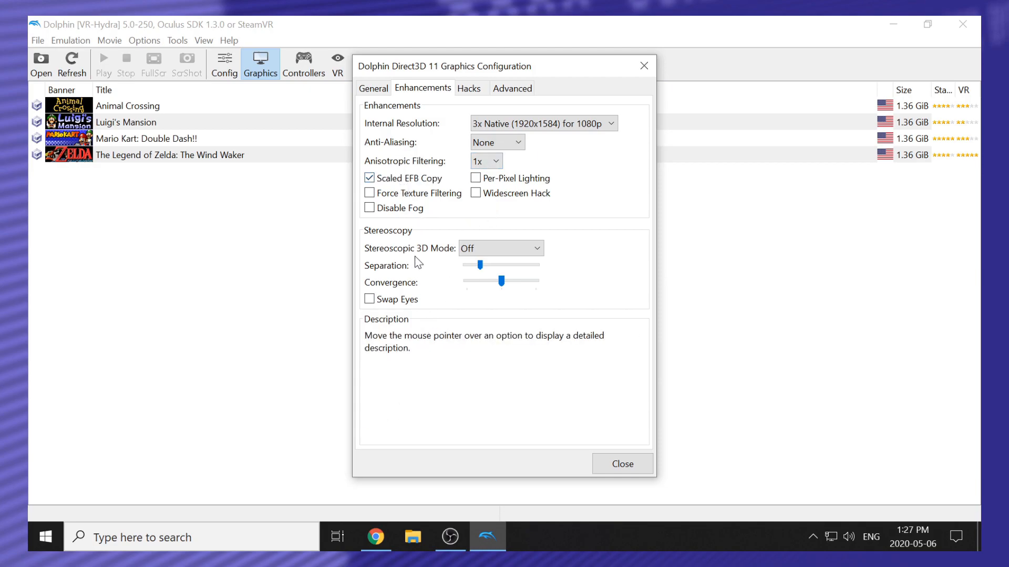
mouse_move(448, 284)
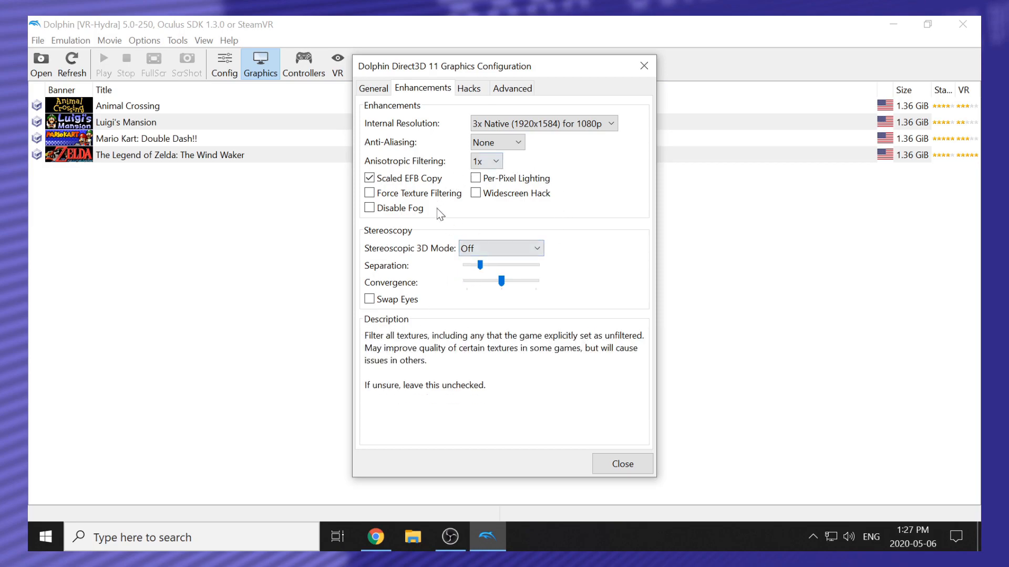
- Look over the Hacks and Advanced graphics tabs, then close Graphics Configuration
left_click(469, 88)
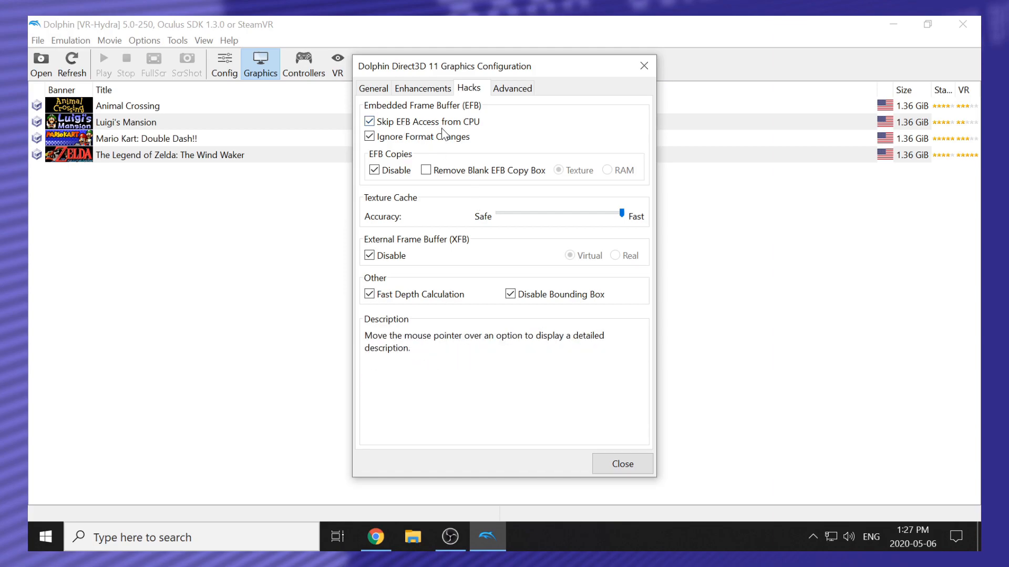
mouse_move(426, 145)
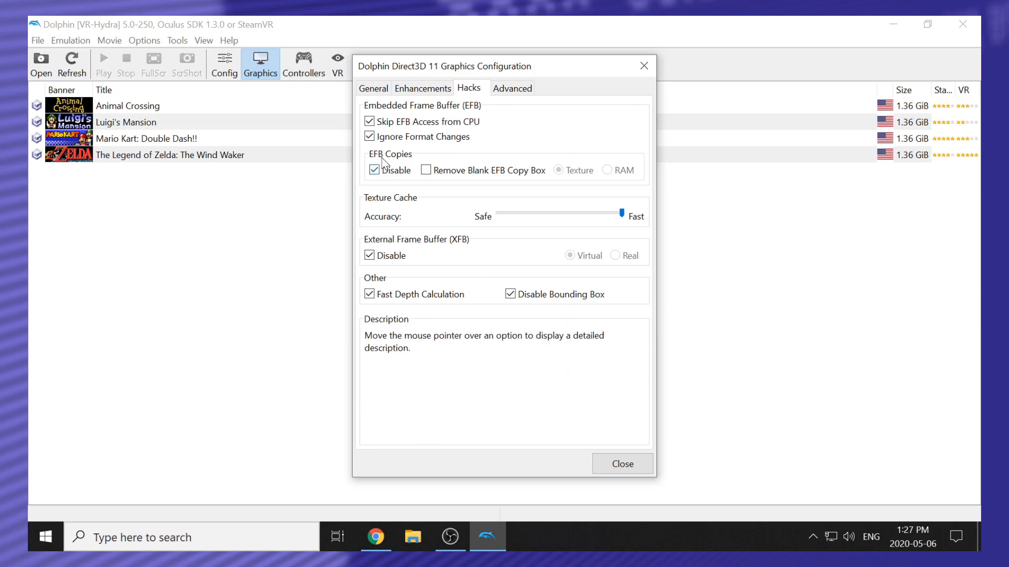
mouse_move(390, 170)
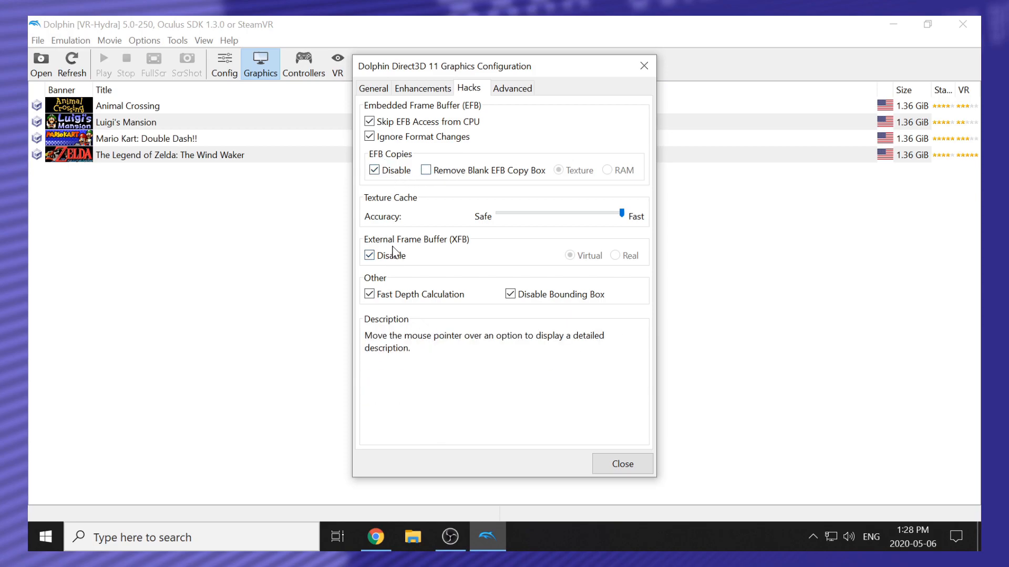
mouse_move(386, 270)
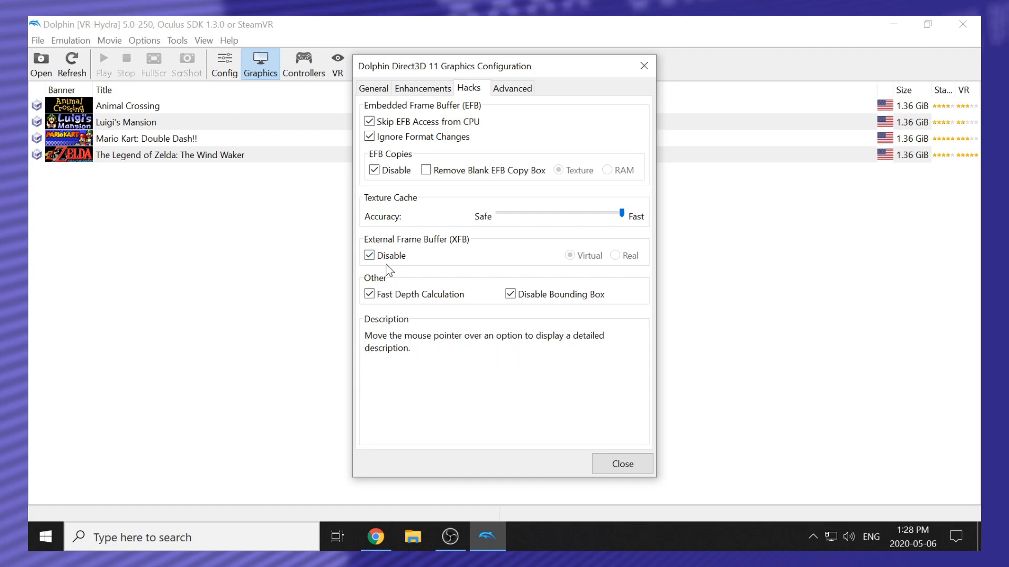
mouse_move(386, 290)
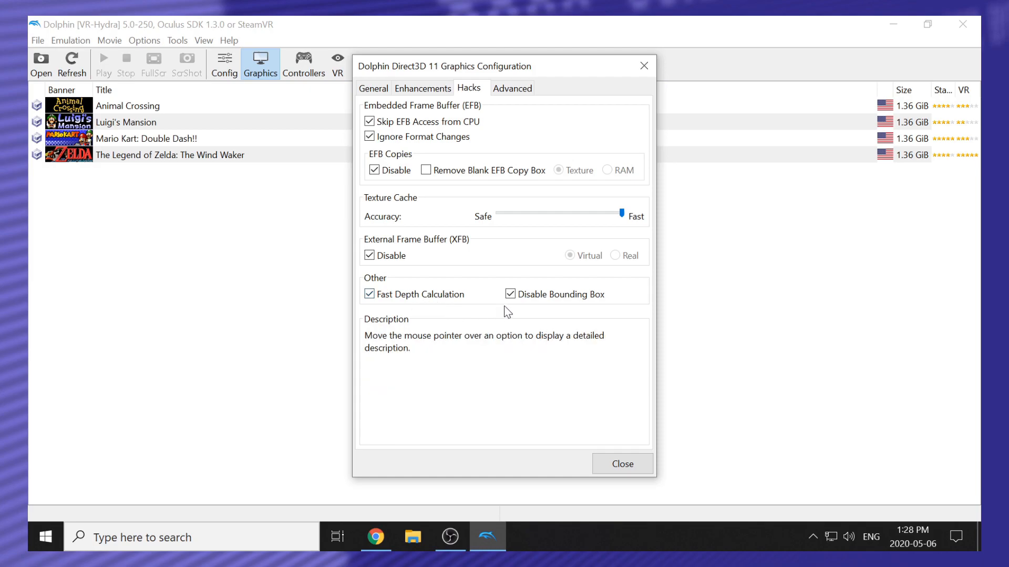
mouse_move(415, 294)
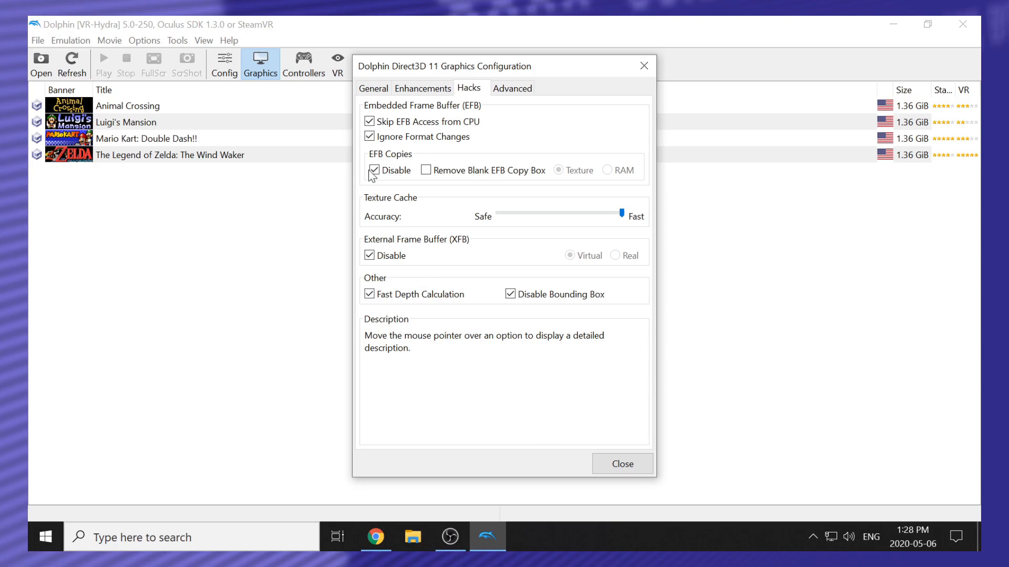
left_click(511, 88)
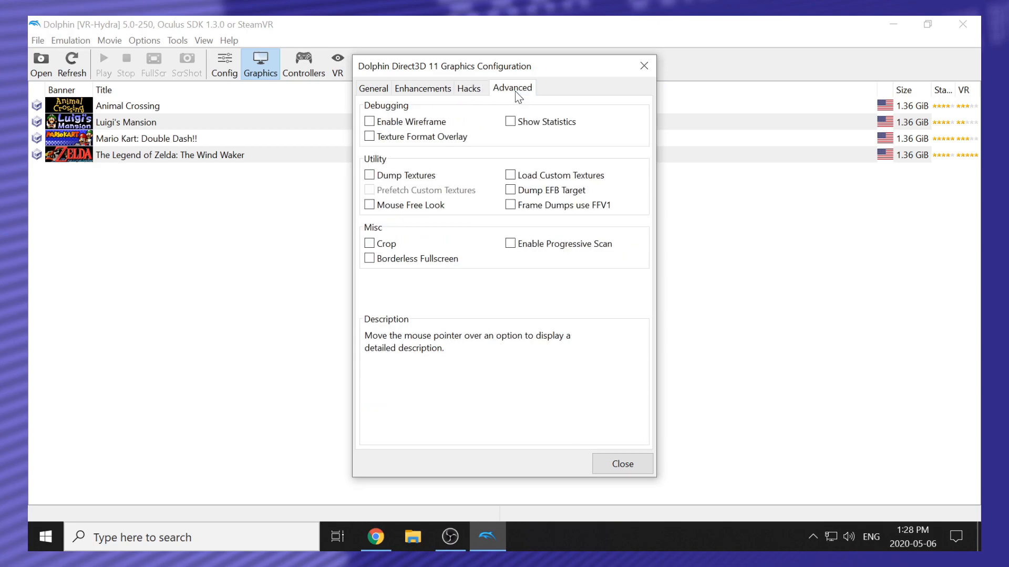
mouse_move(484, 148)
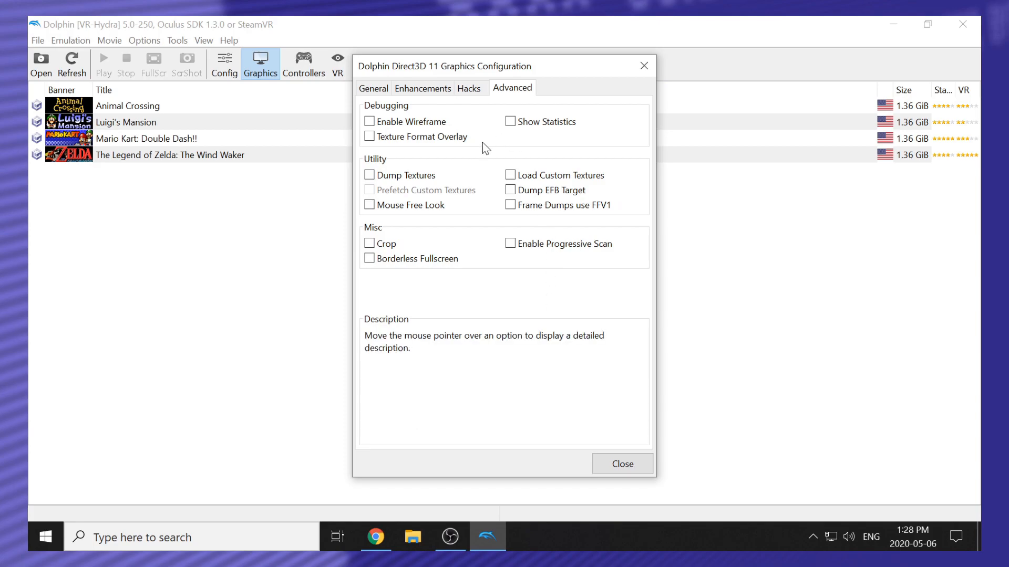
left_click(621, 464)
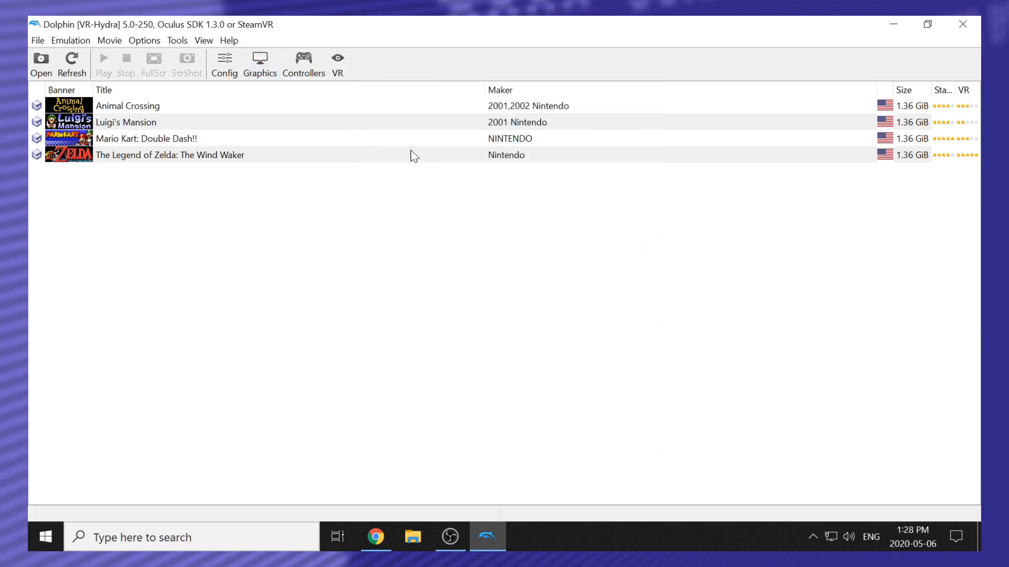
- Review the XInput gamepad mapping on GameCube port 1 and cancel without changes
left_click(304, 64)
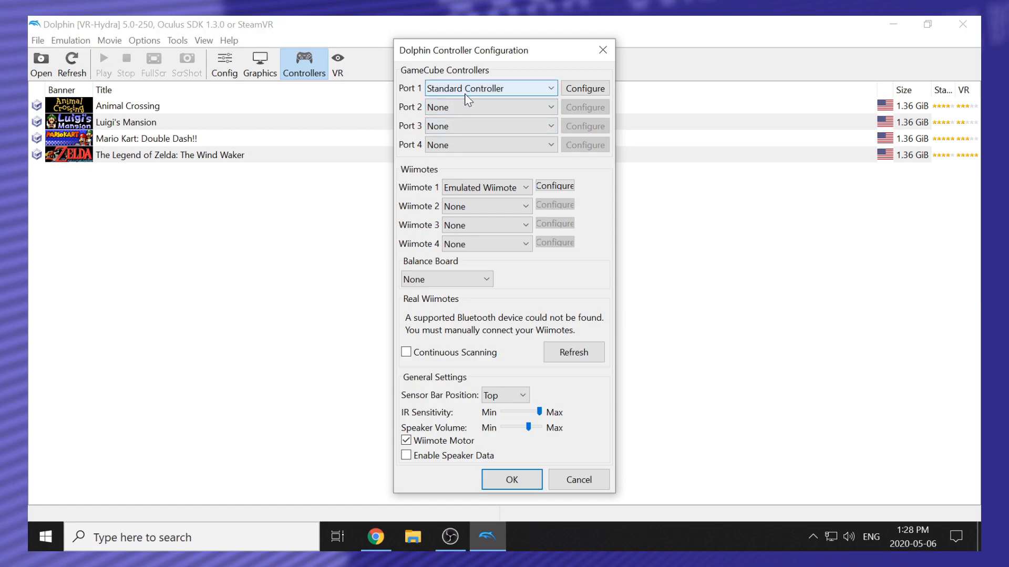
mouse_move(329, 34)
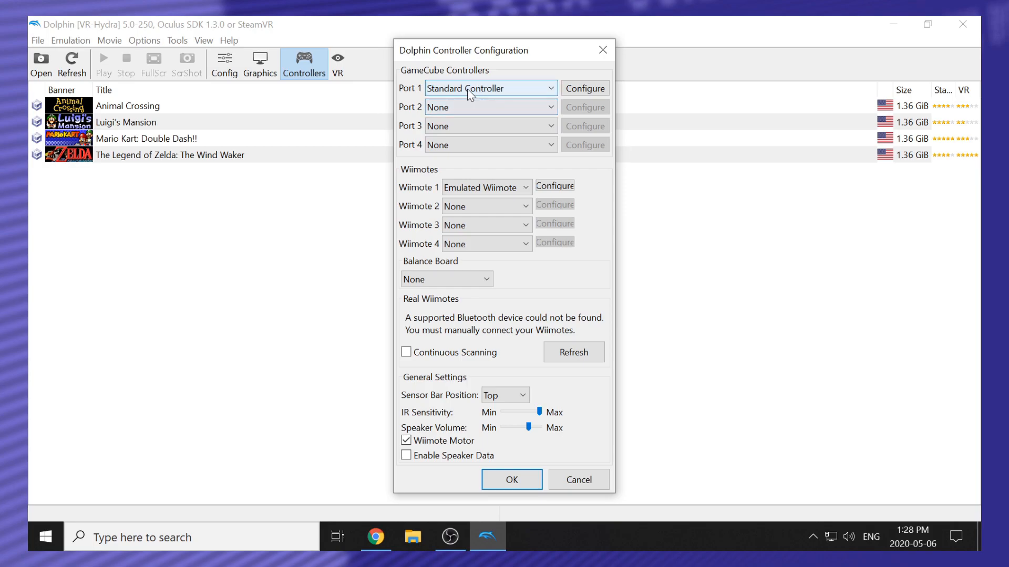
left_click(583, 89)
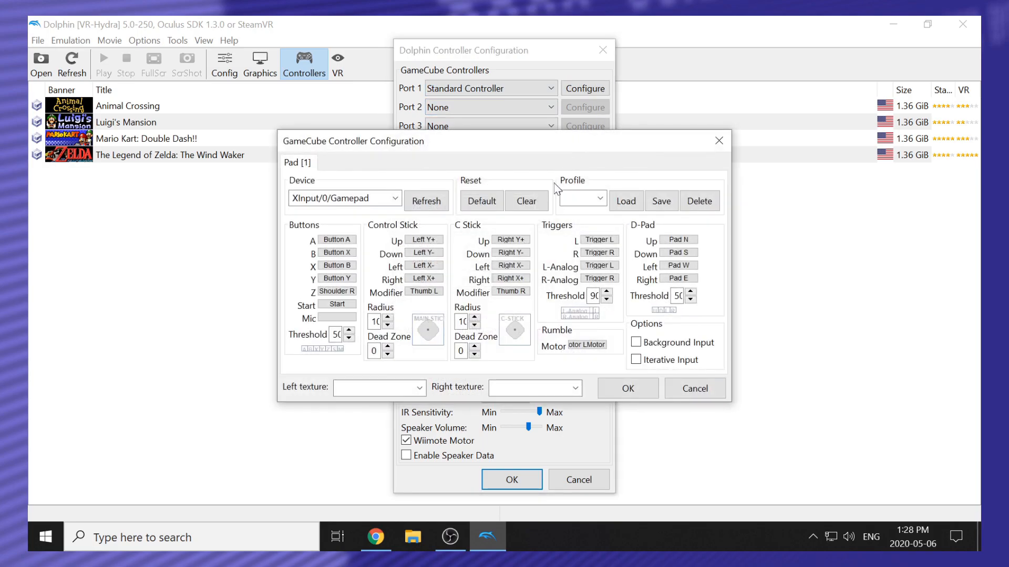
left_click(395, 198)
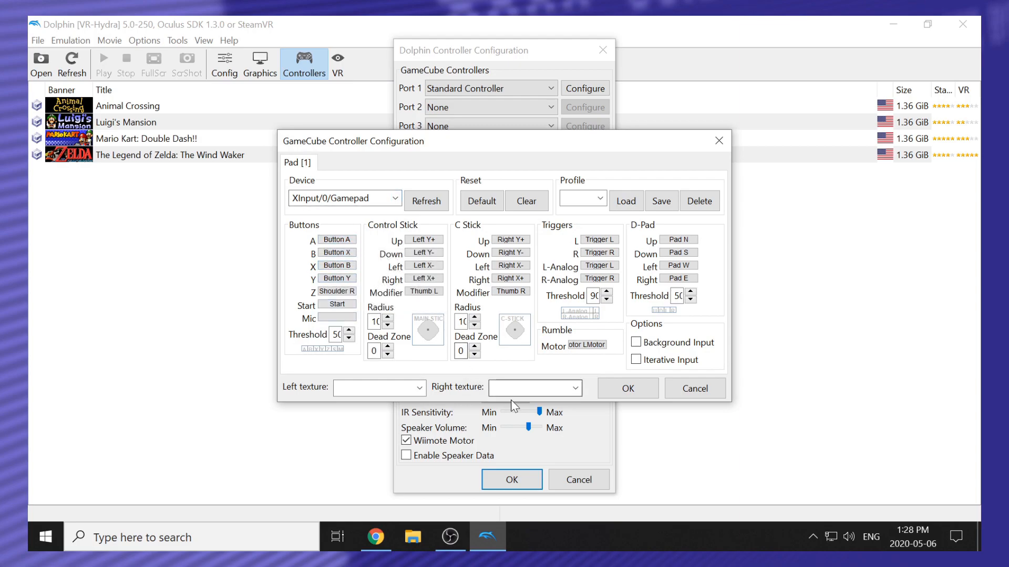
mouse_move(571, 428)
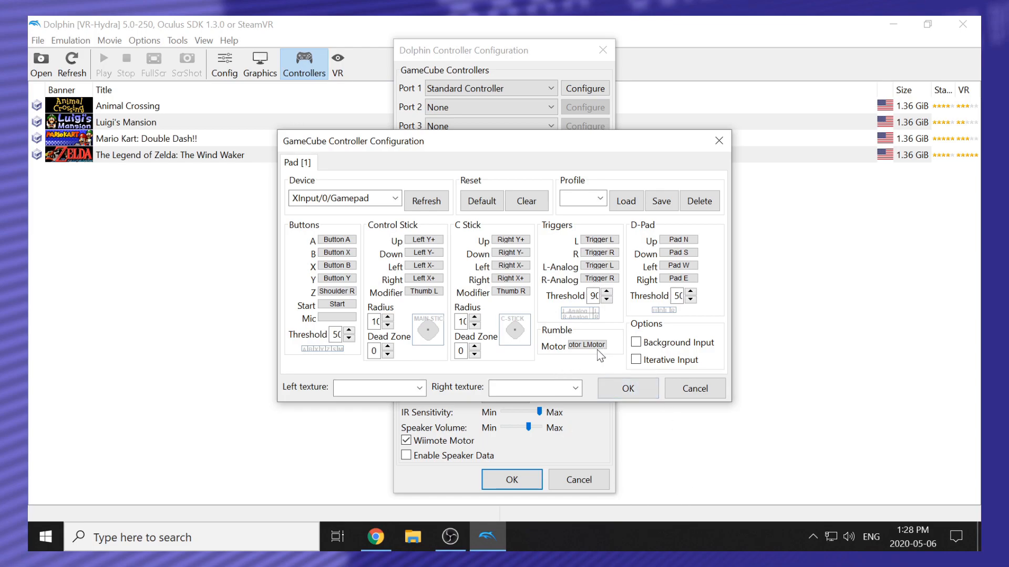
mouse_move(576, 375)
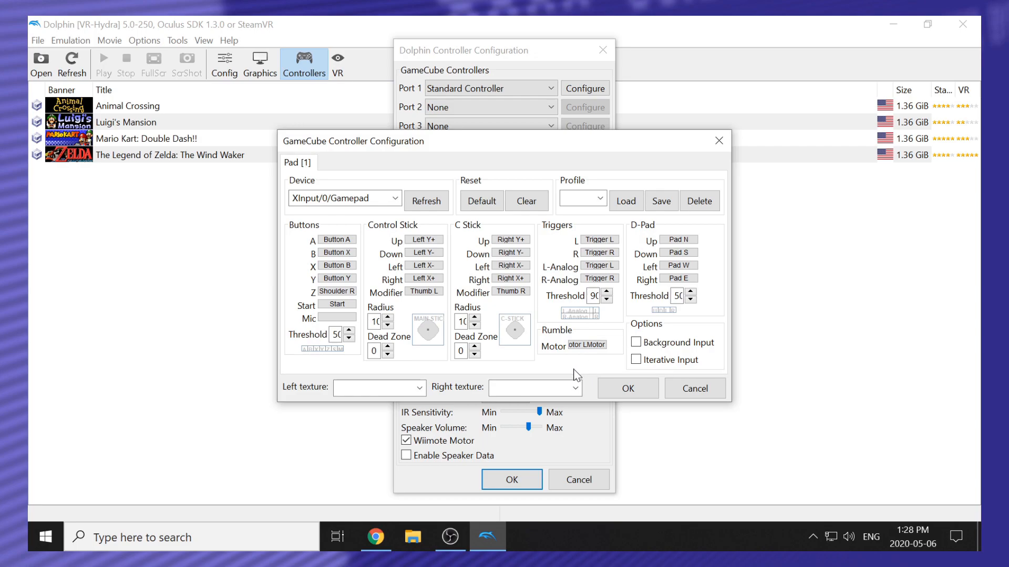
mouse_move(599, 365)
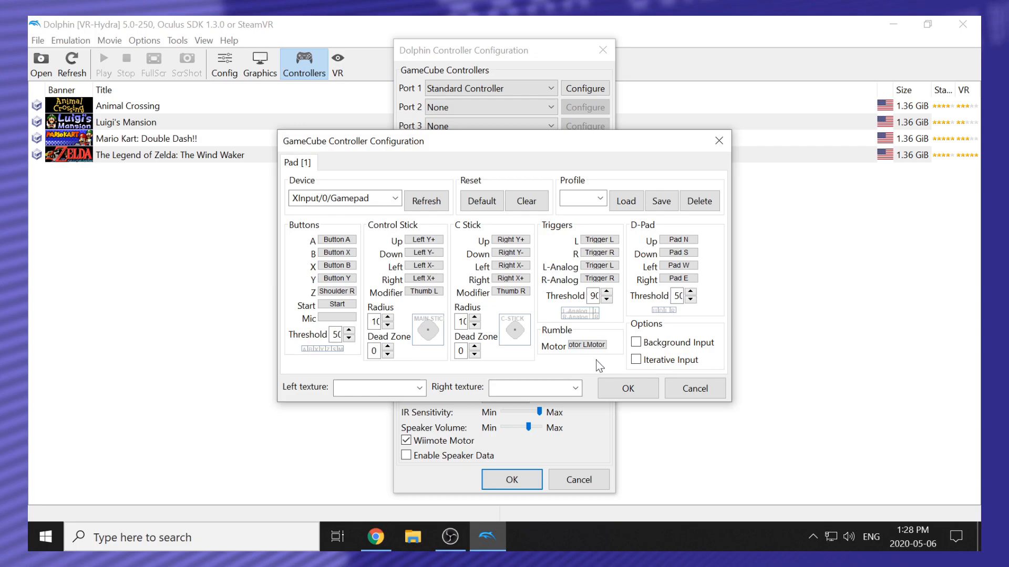
mouse_move(686, 382)
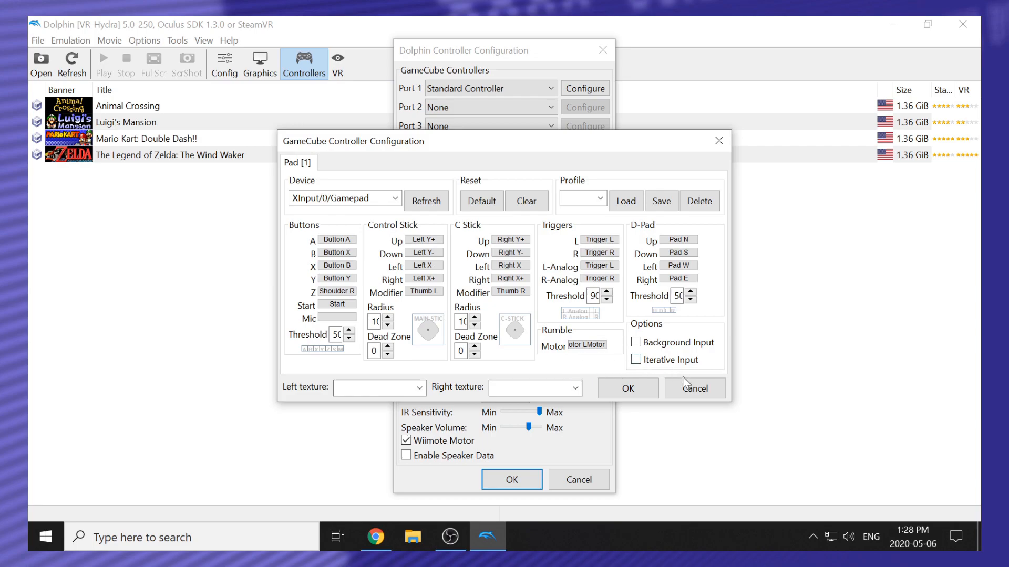
left_click(694, 387)
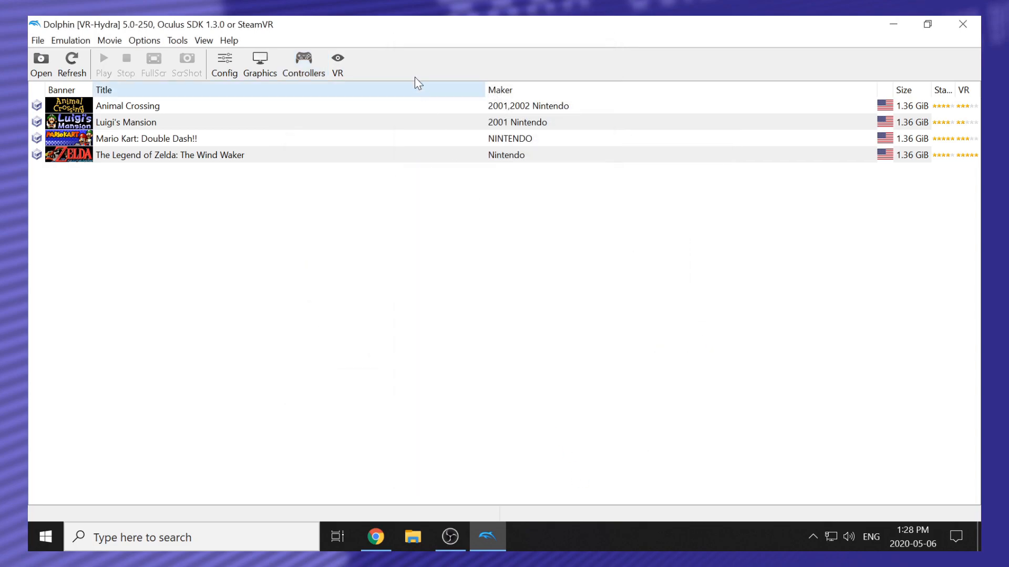
- Open the global VR Configuration window from the VR toolbar button
left_click(337, 58)
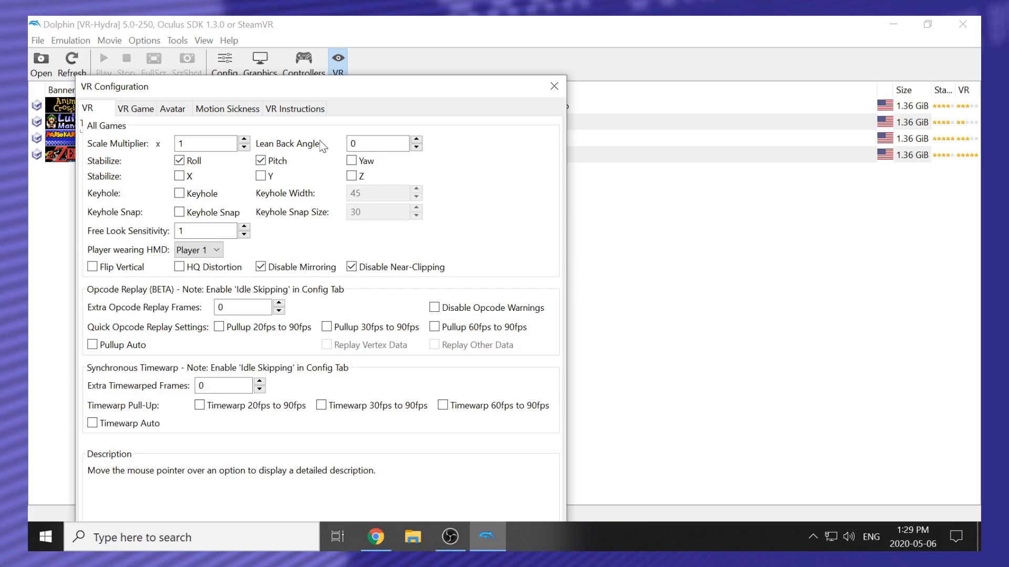
mouse_move(287, 233)
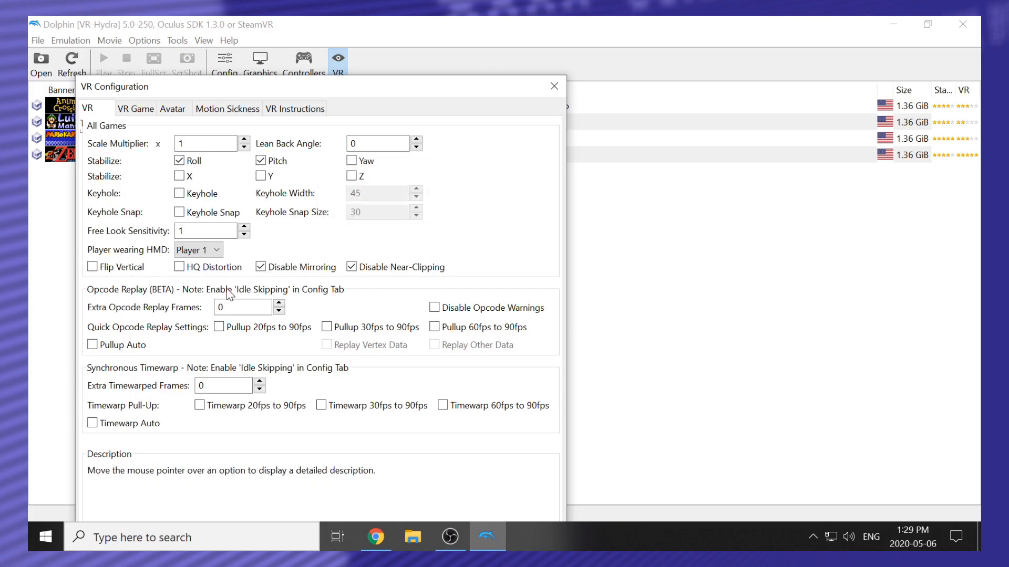
mouse_move(148, 218)
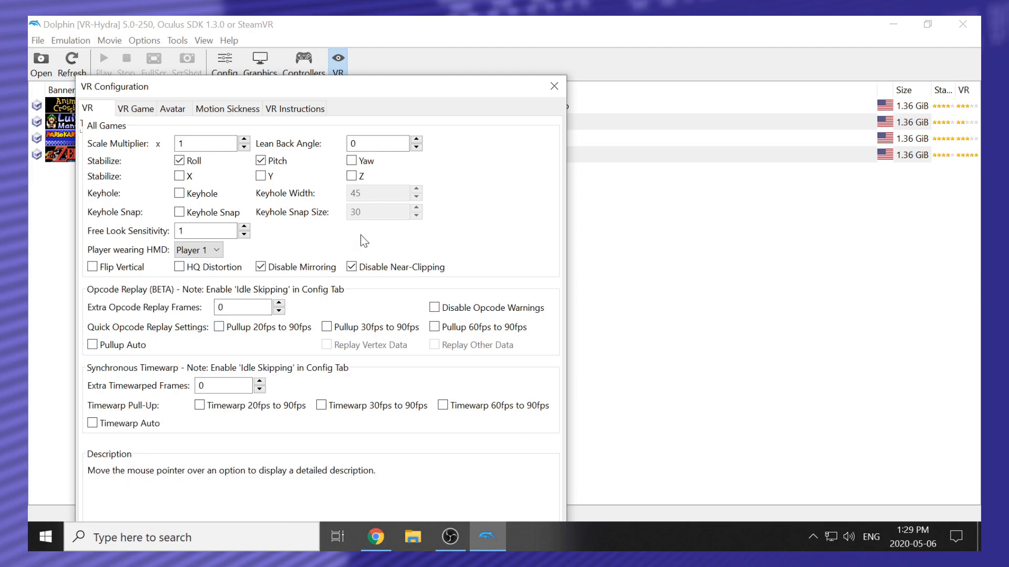
mouse_move(136, 108)
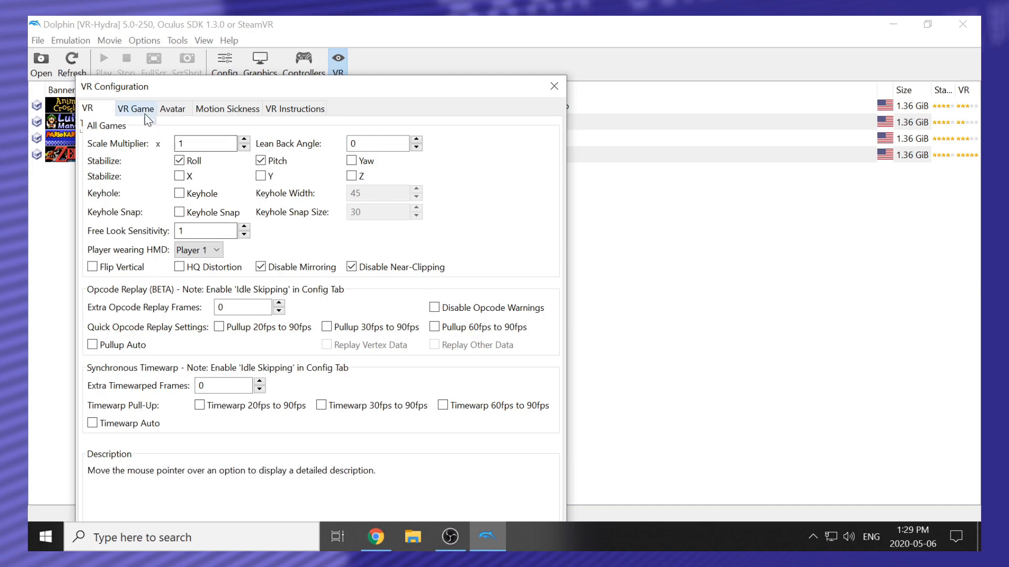
- Switch to the VR Game tab showing units per metre and HUD distance
left_click(136, 108)
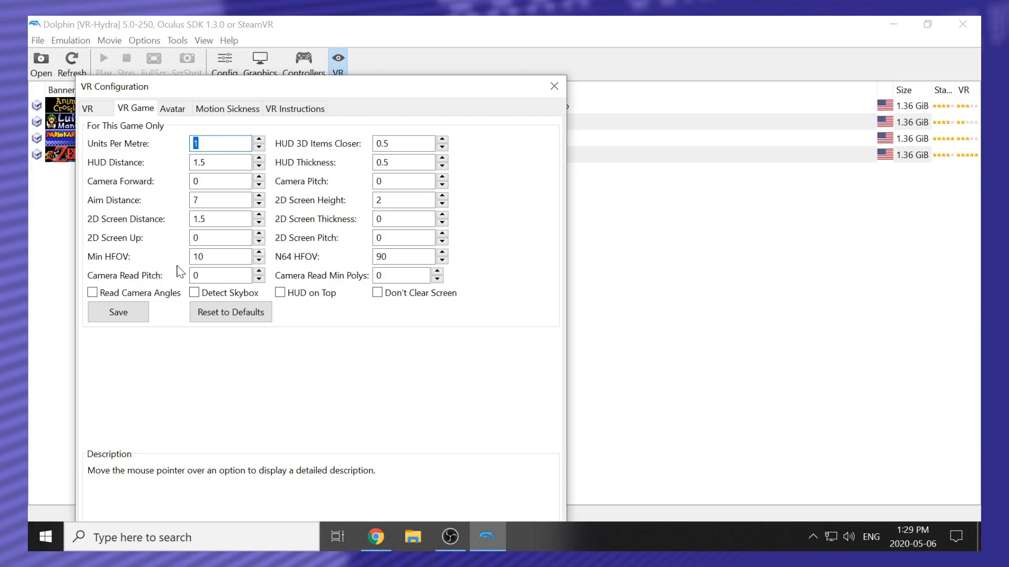
mouse_move(169, 129)
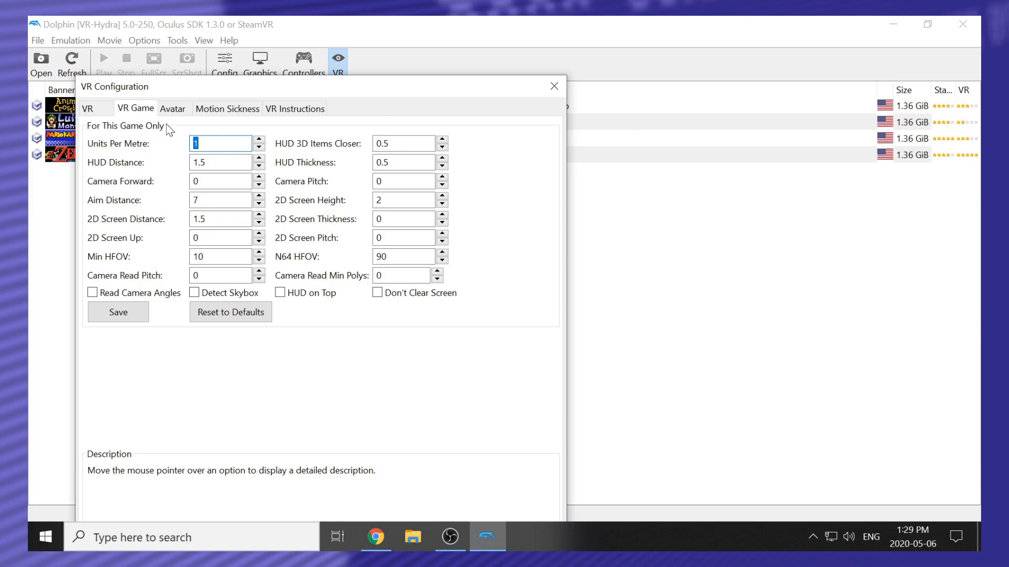
mouse_move(171, 133)
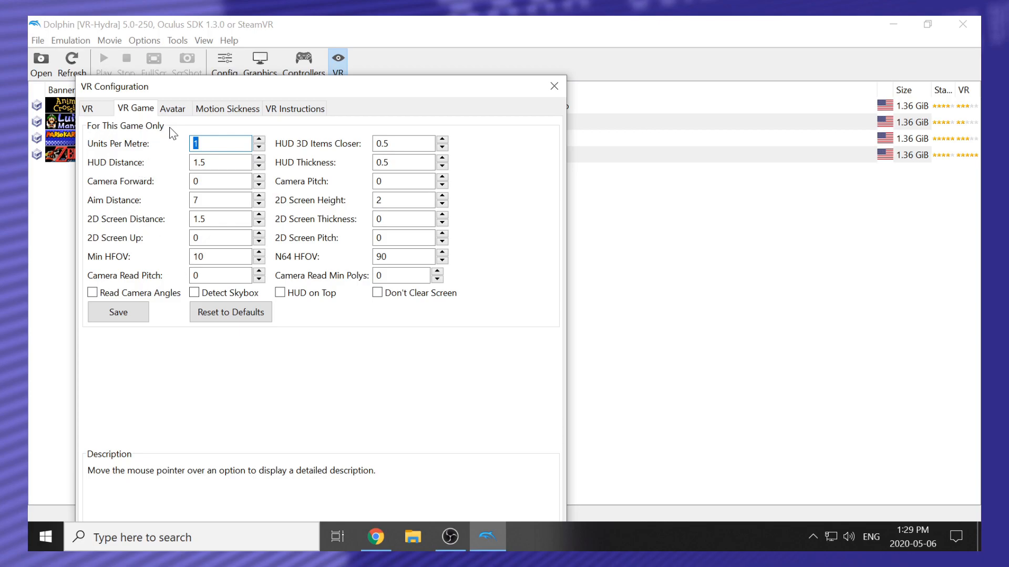
- Review the Avatar, Motion Sickness and VR Instructions tabs, then close VR Configuration
left_click(173, 108)
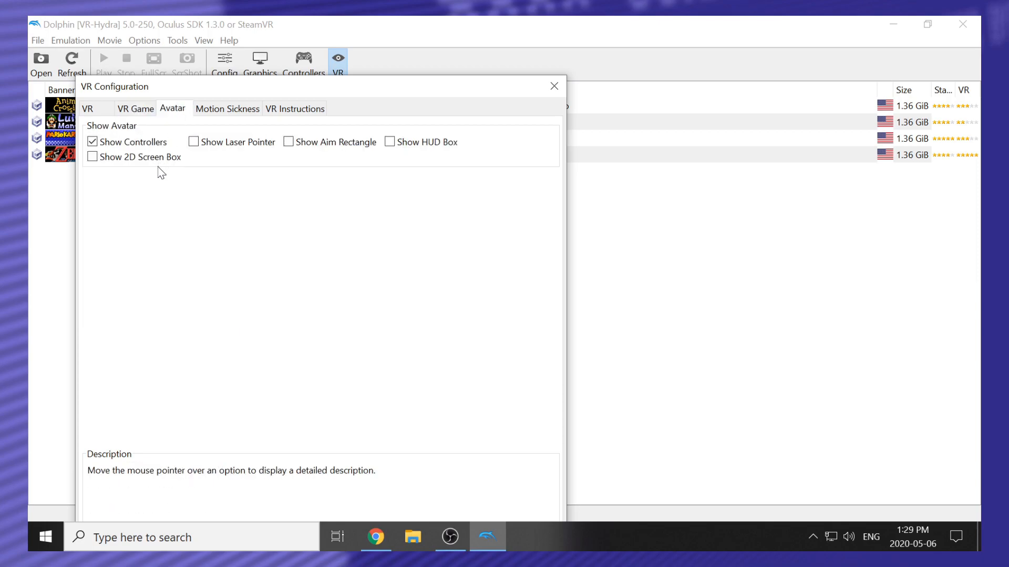
mouse_move(221, 146)
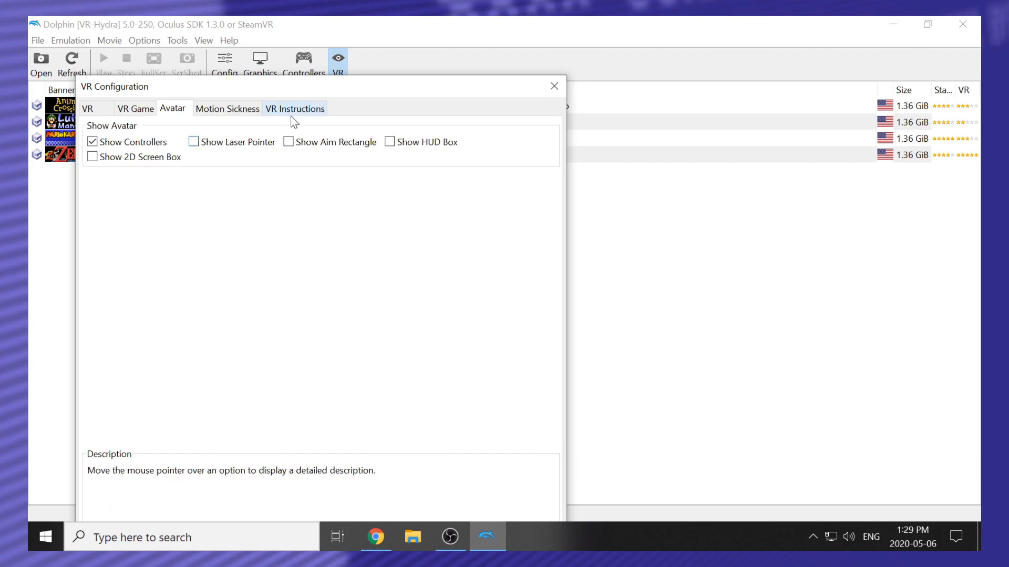
left_click(227, 108)
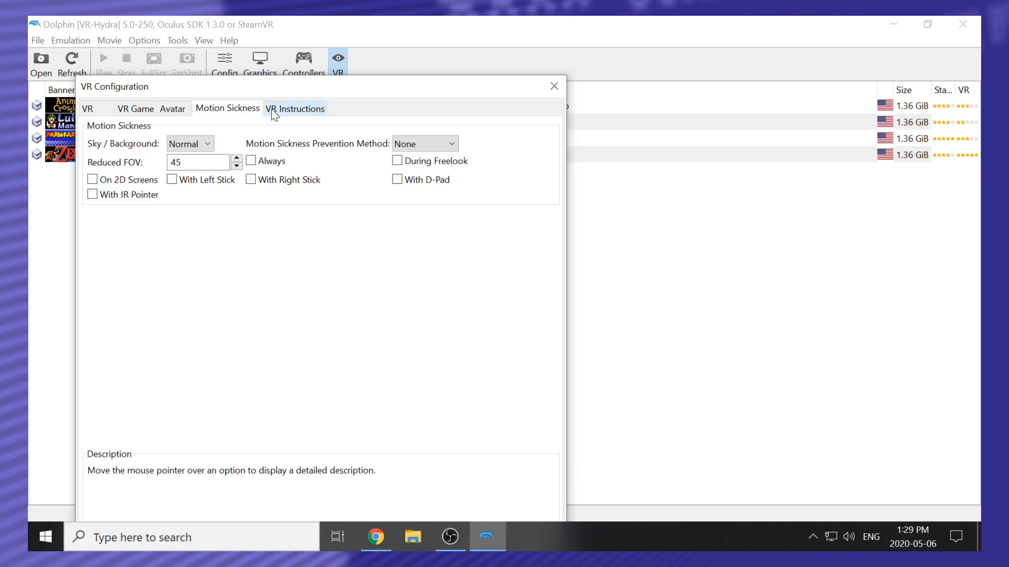
left_click(295, 108)
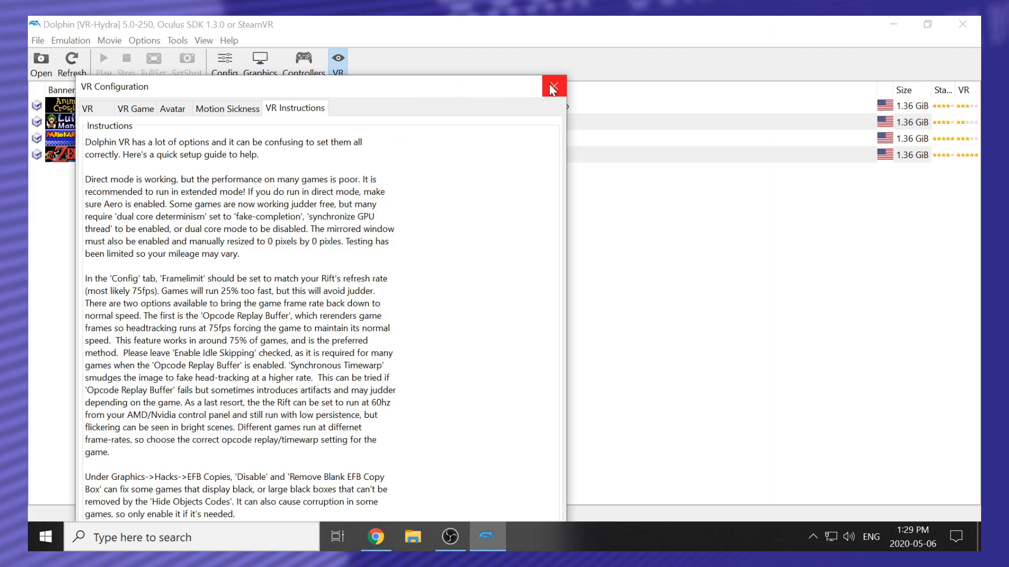
left_click(552, 87)
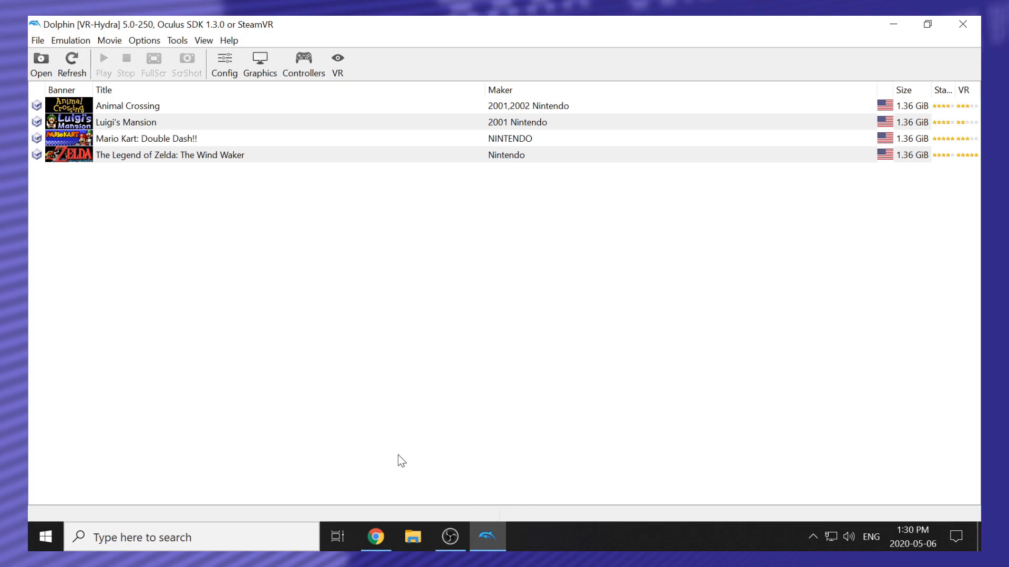
mouse_move(289, 303)
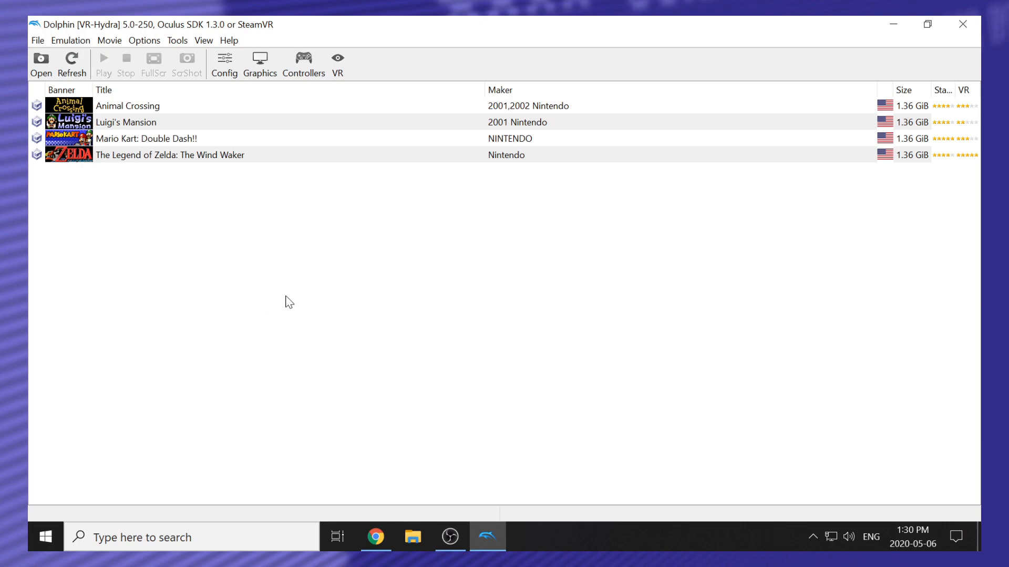
mouse_move(177, 167)
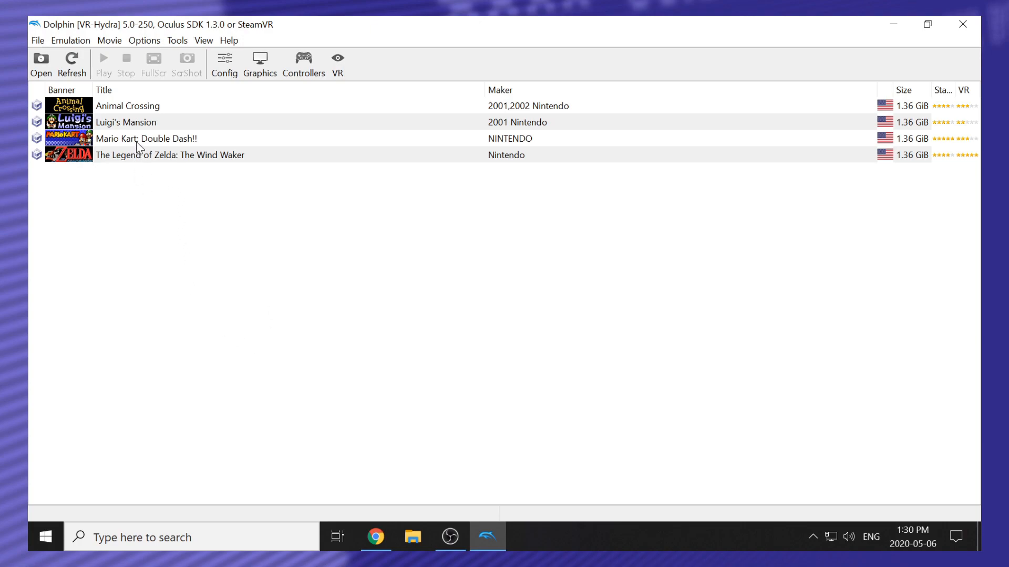
mouse_move(175, 153)
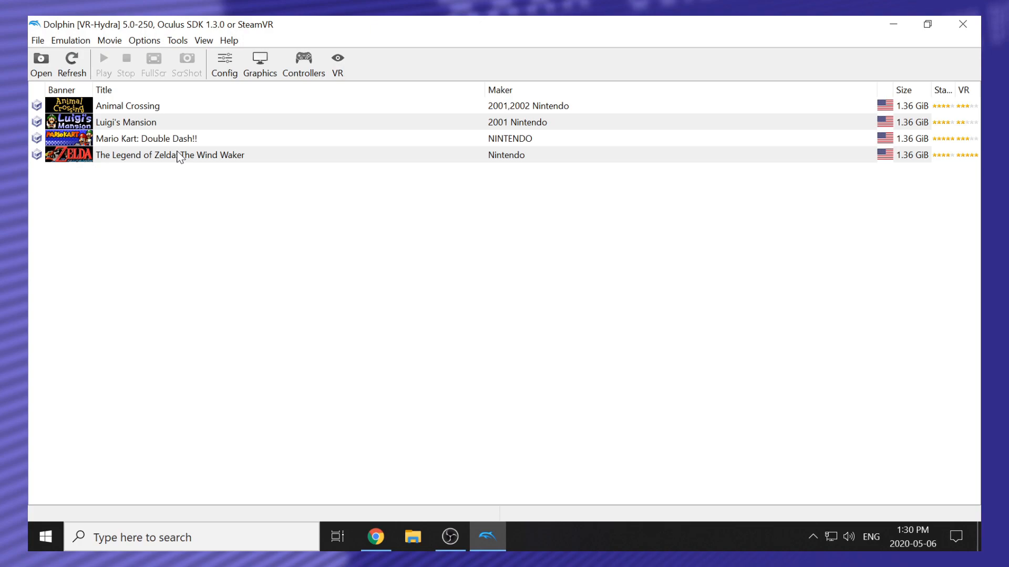
mouse_move(178, 147)
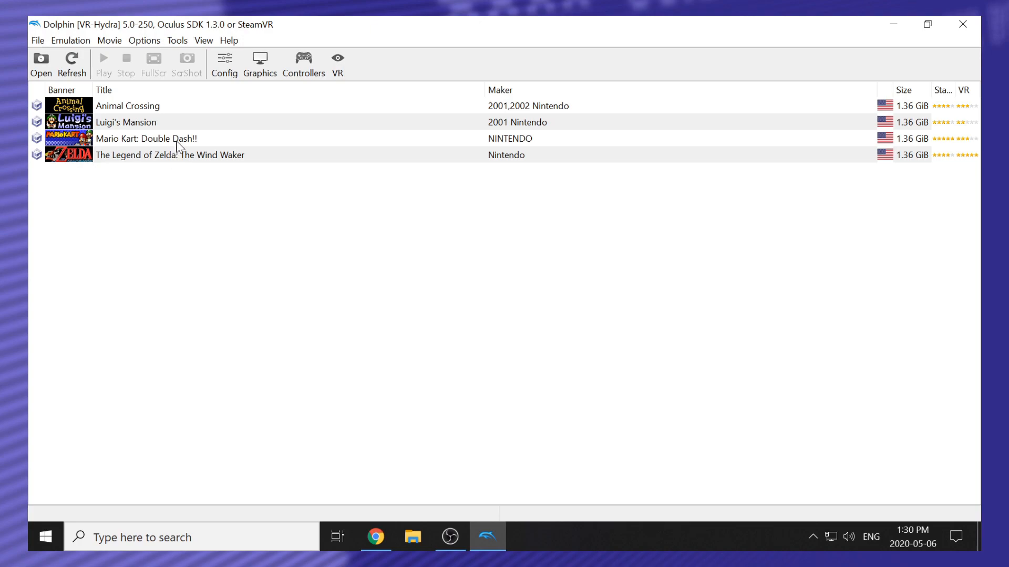
- Highlight Mario Kart: Double Dash!! in the Dolphin VR game list
left_click(147, 138)
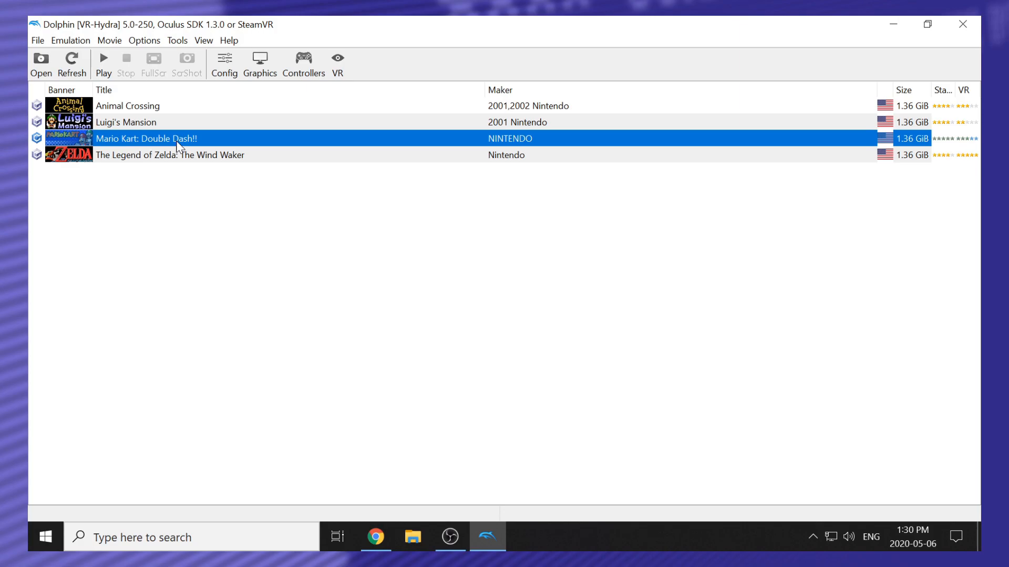
- In Mario Kart's properties, select the VR - Fix HUD Corruption hide-object entry
right_click(177, 143)
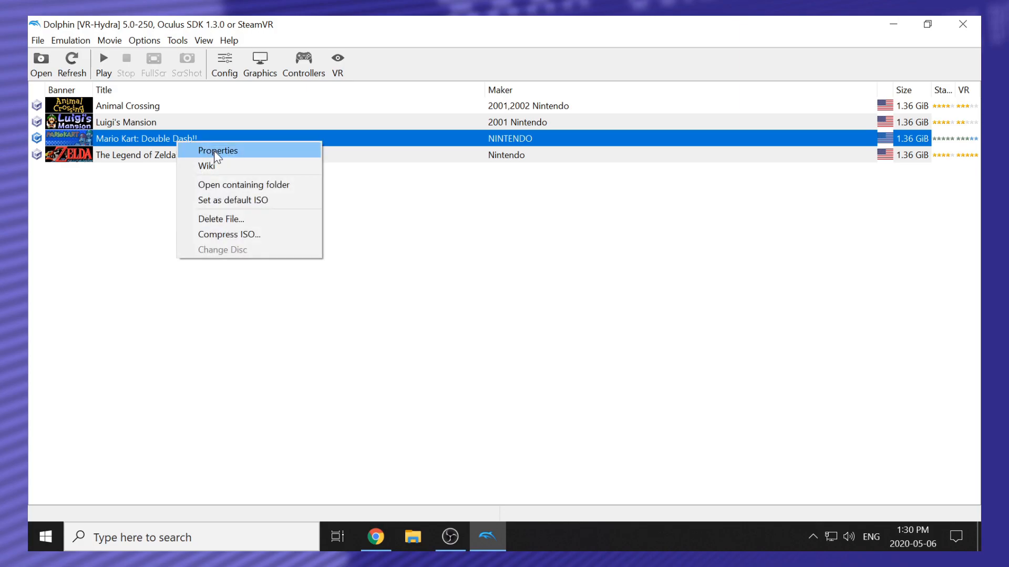
left_click(218, 150)
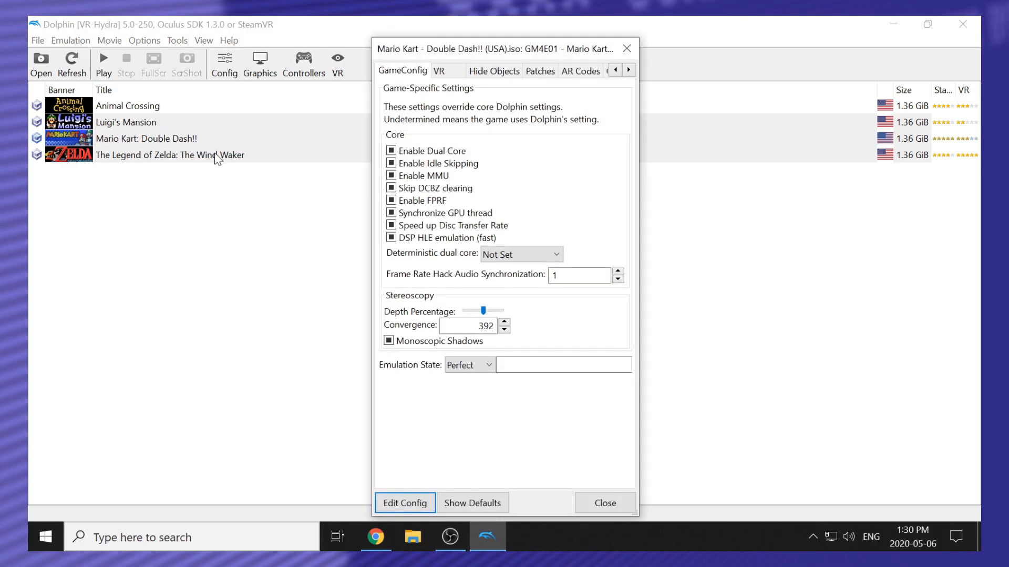
mouse_move(433, 101)
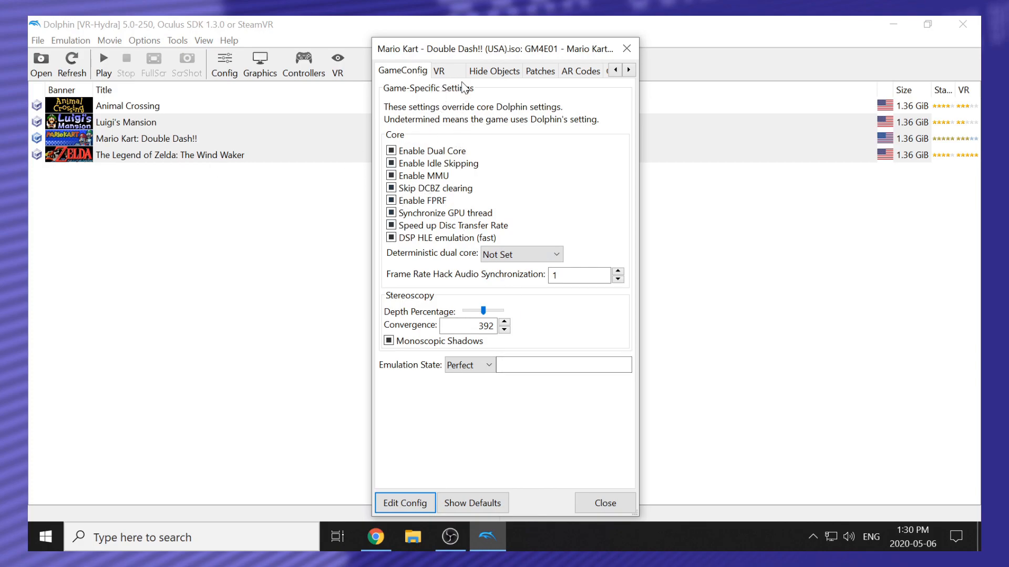
left_click(438, 71)
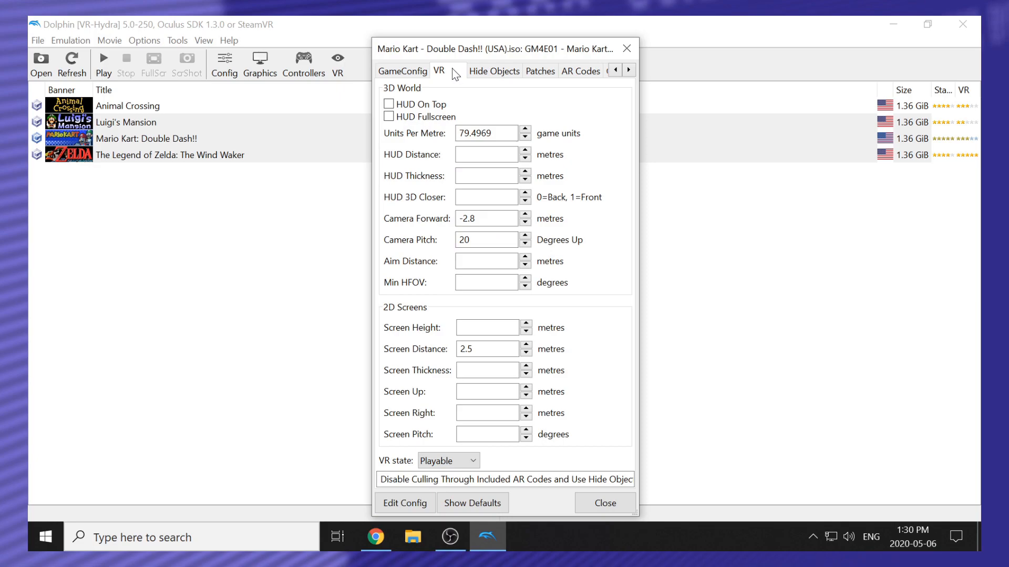
left_click(494, 70)
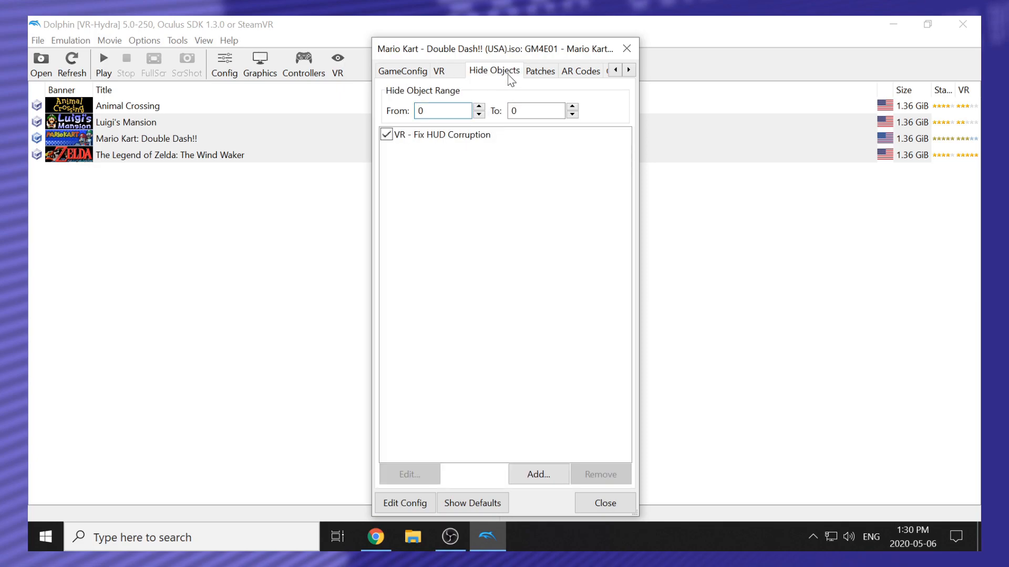
left_click(442, 110)
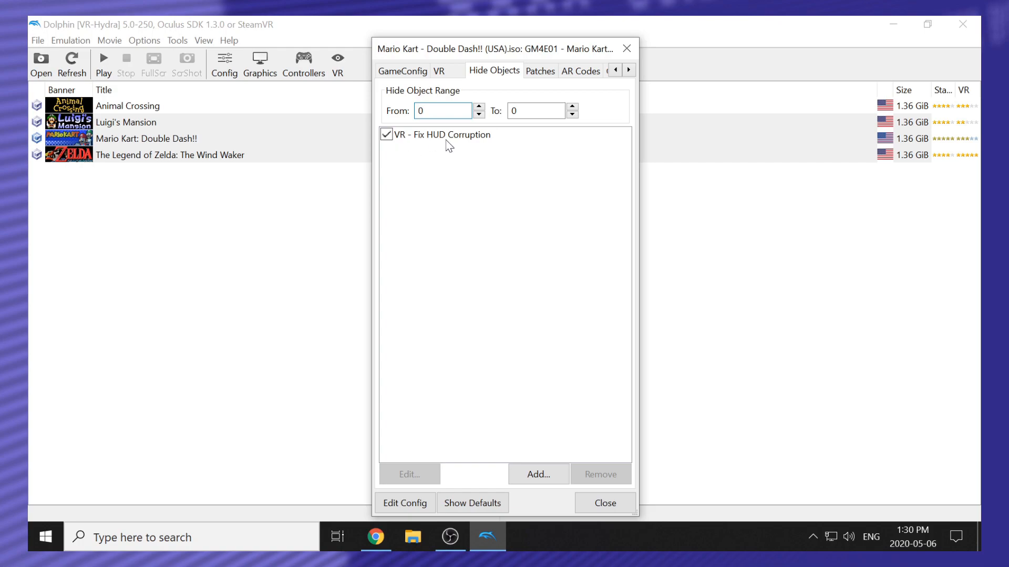
mouse_move(487, 197)
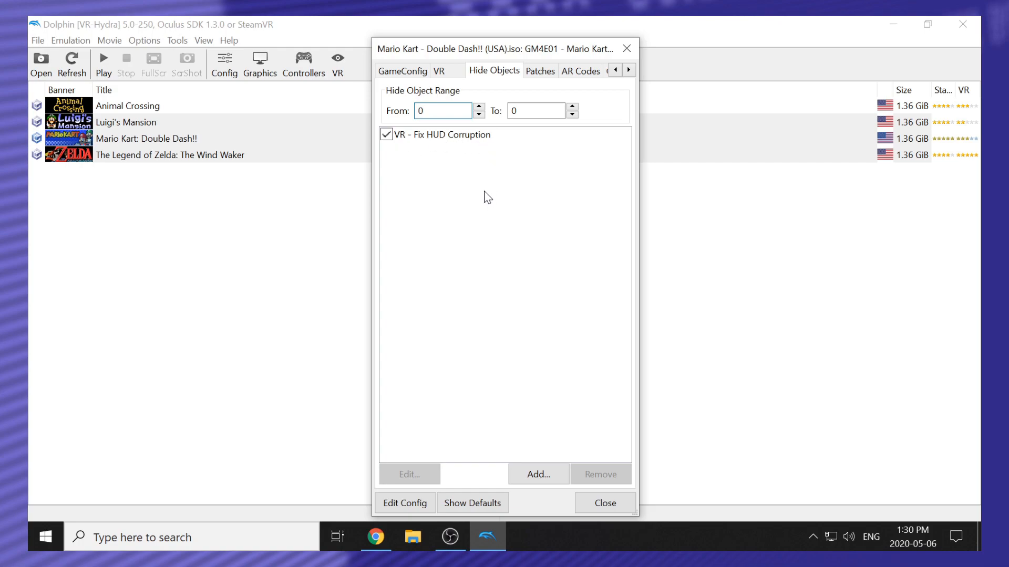
- Review Mario Kart's Patches and AR Codes, then close its properties
left_click(540, 70)
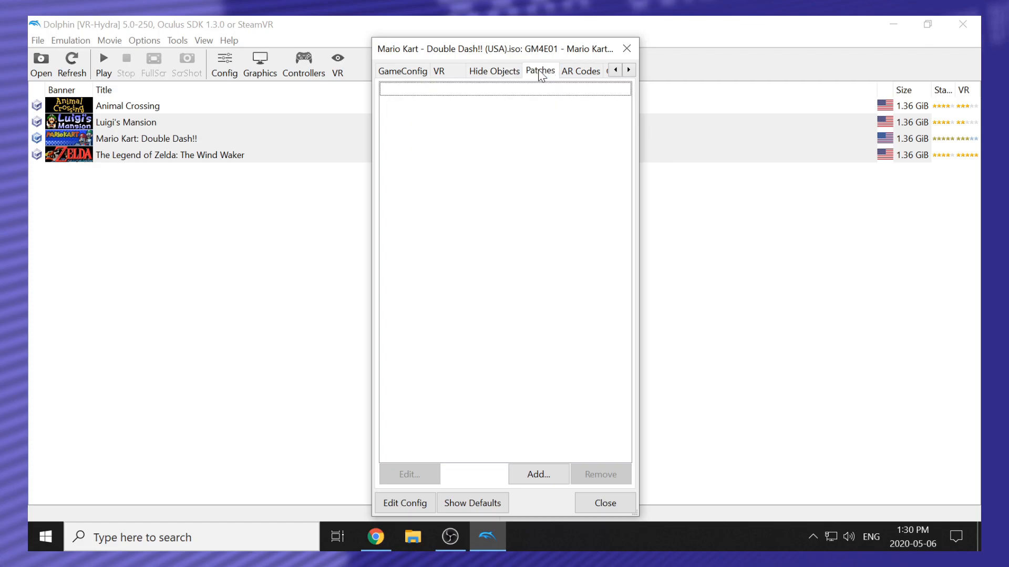
left_click(580, 71)
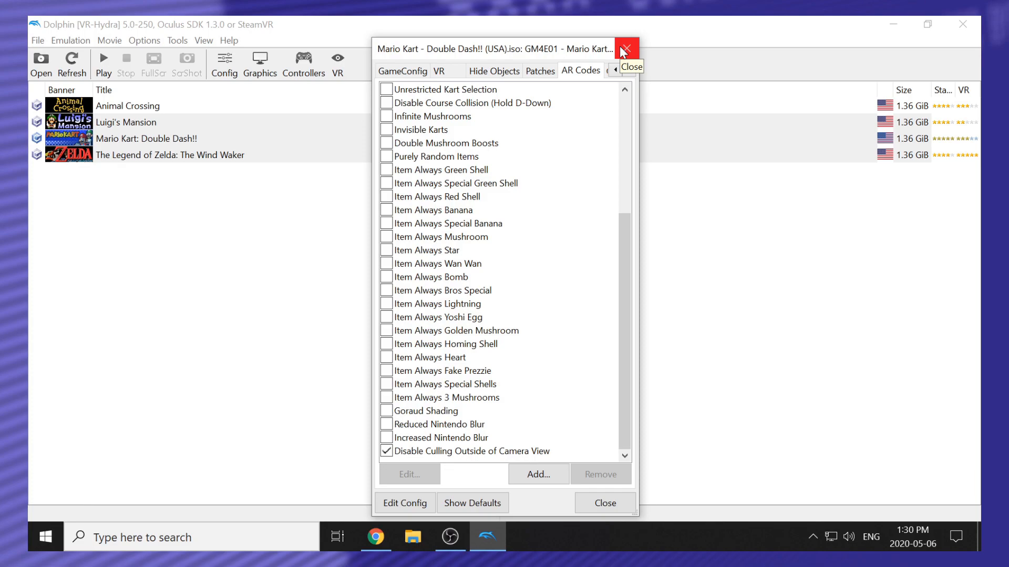
left_click(624, 49)
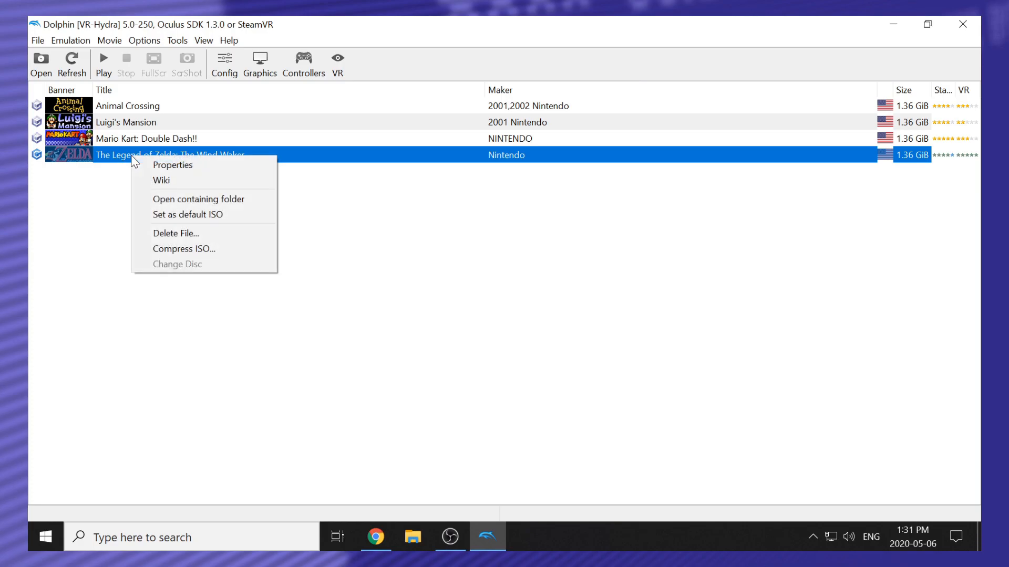
- Scroll The Wind Waker's AR Codes down to the camera-view culling codes
left_click(172, 164)
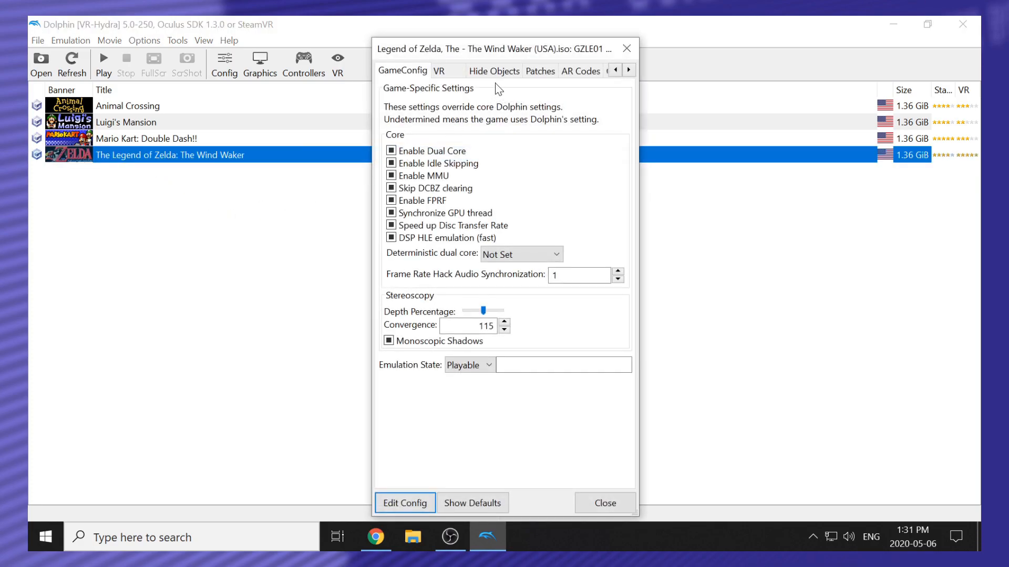
left_click(579, 71)
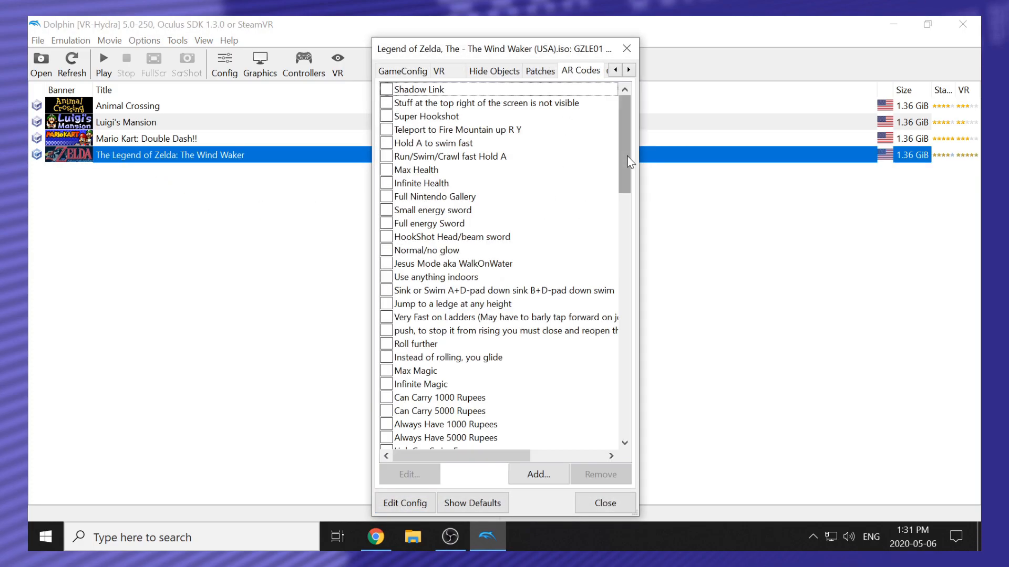
scroll("down", 3)
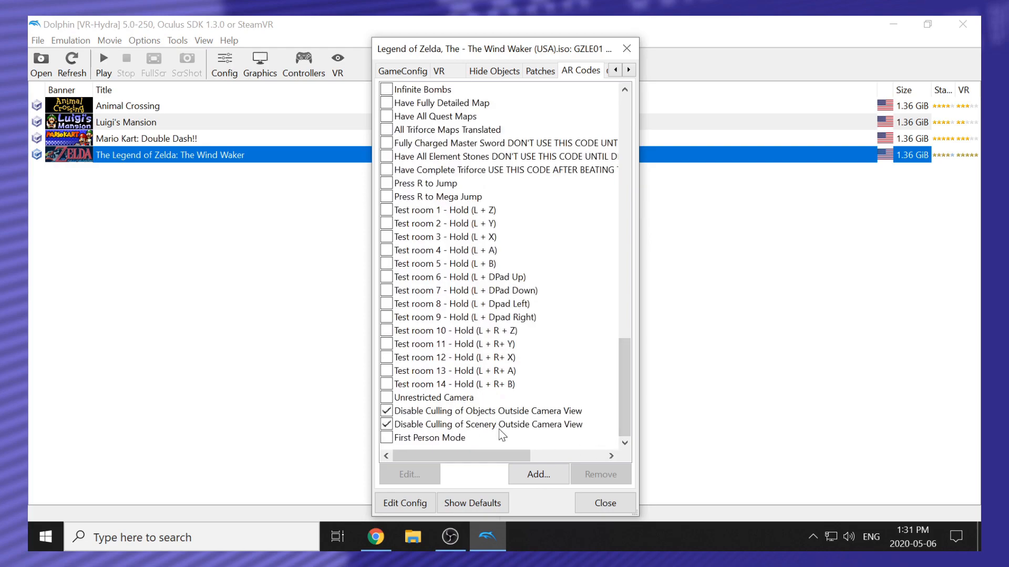
mouse_move(511, 424)
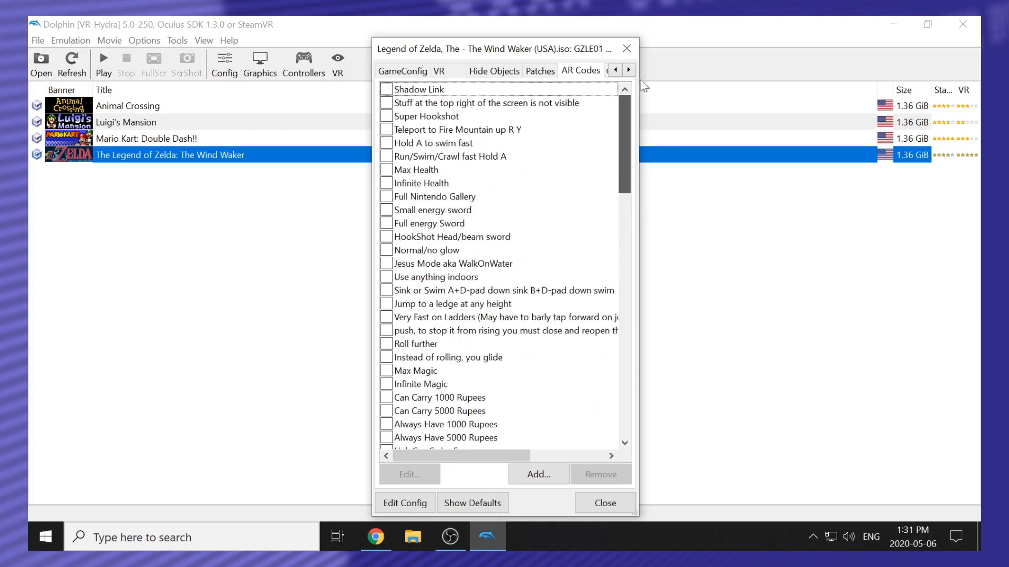
scroll("down", 3)
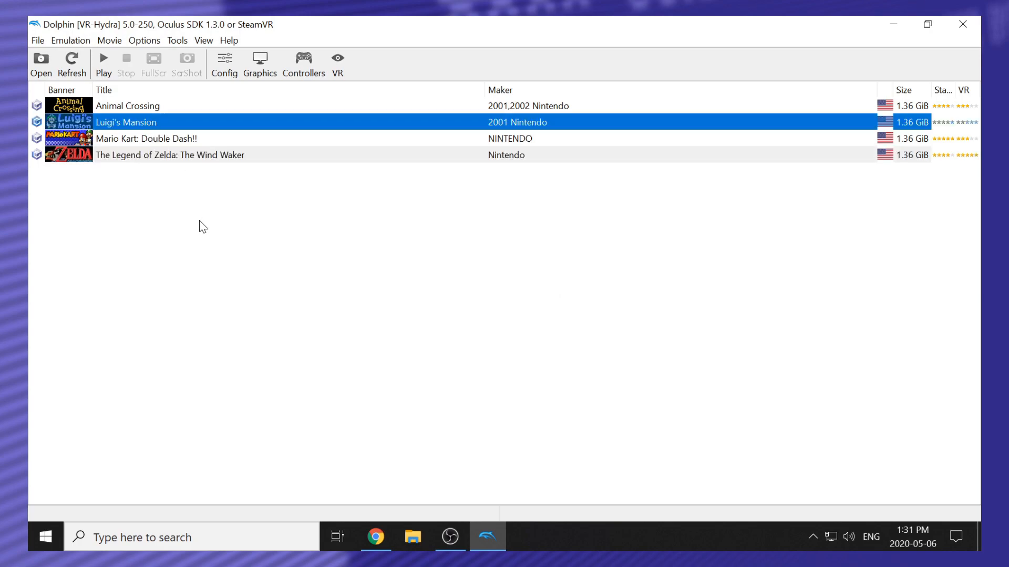
left_click(128, 106)
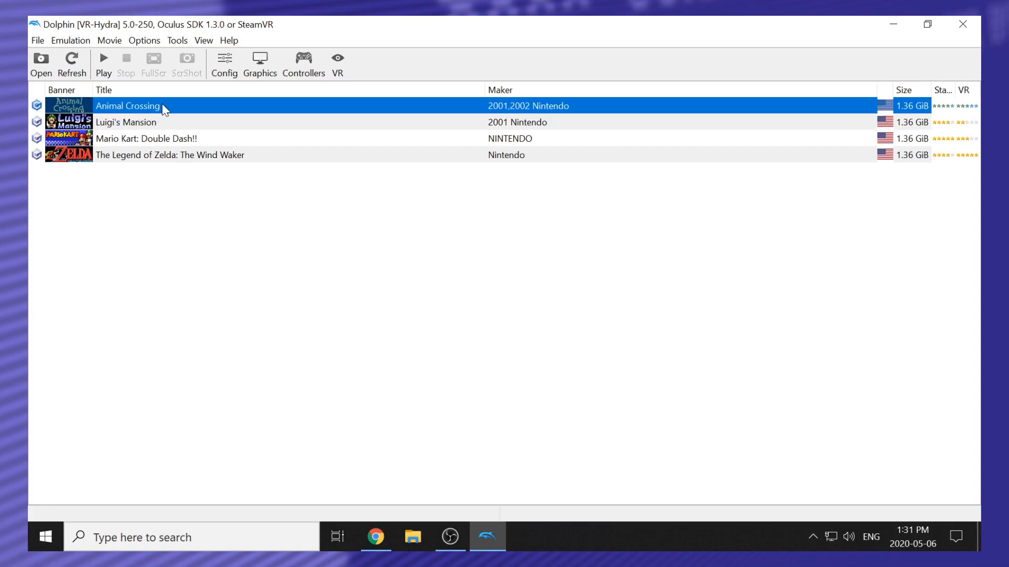
mouse_move(266, 268)
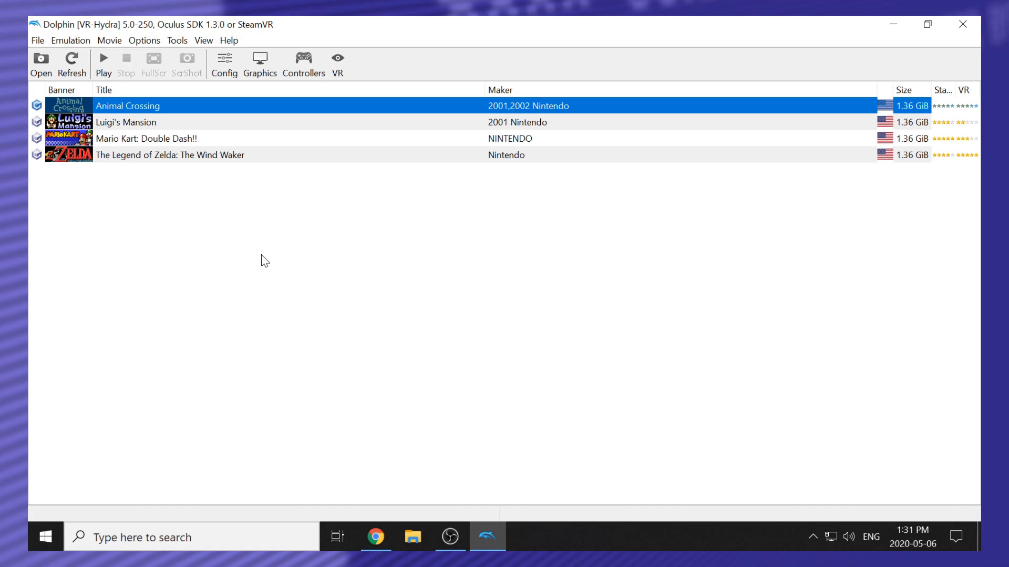
mouse_move(197, 140)
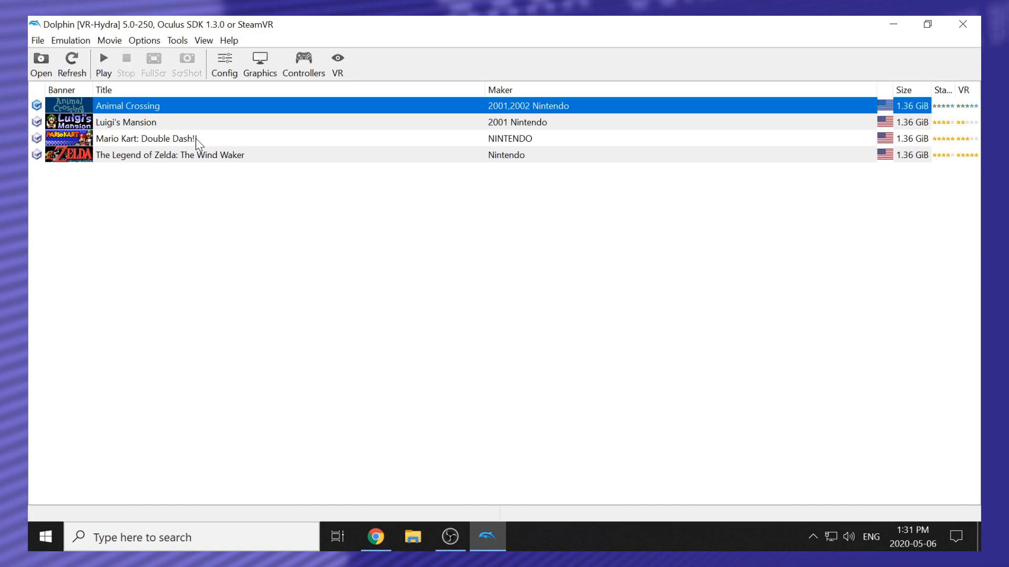
left_click(169, 155)
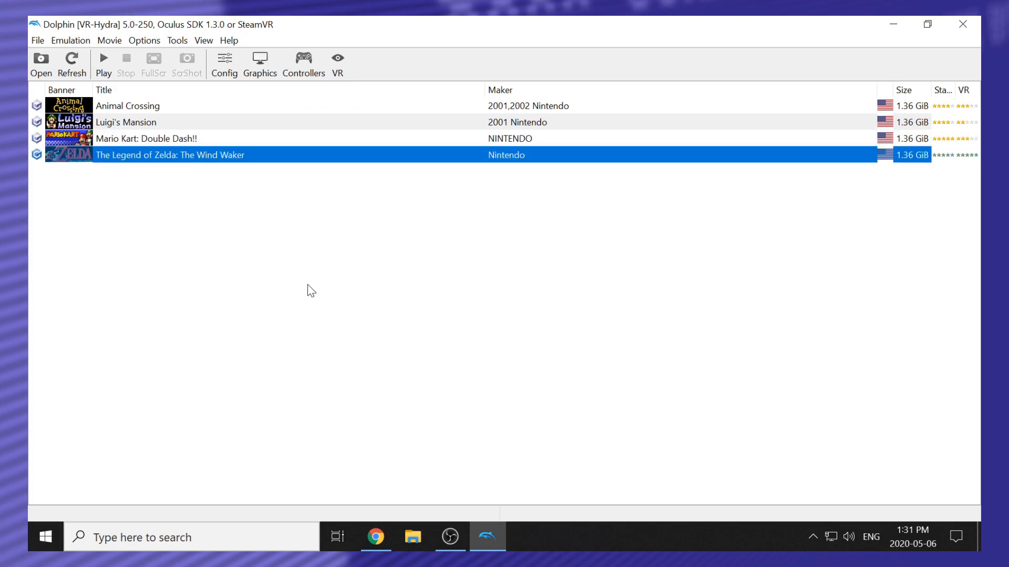
mouse_move(212, 257)
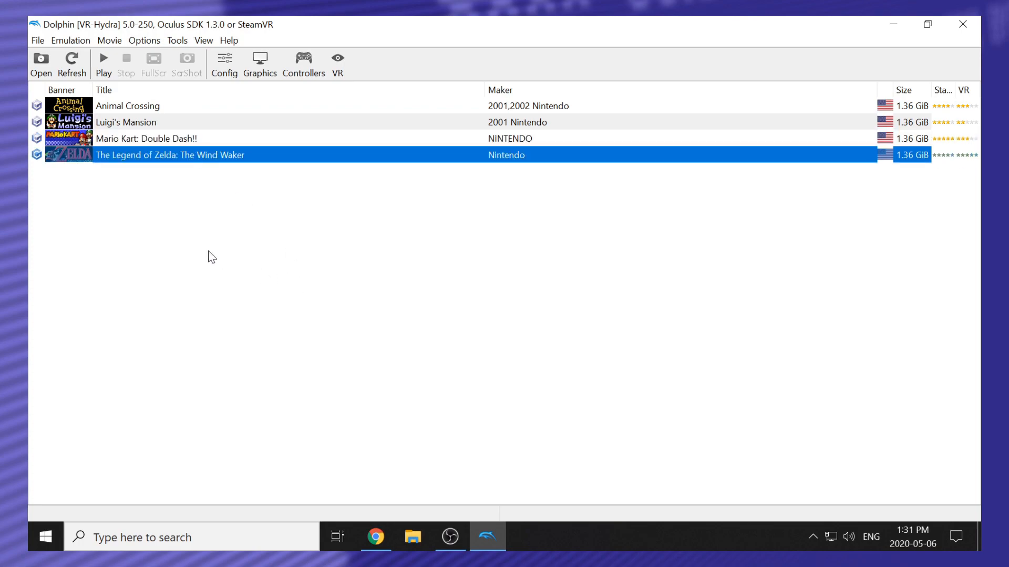
left_click(368, 279)
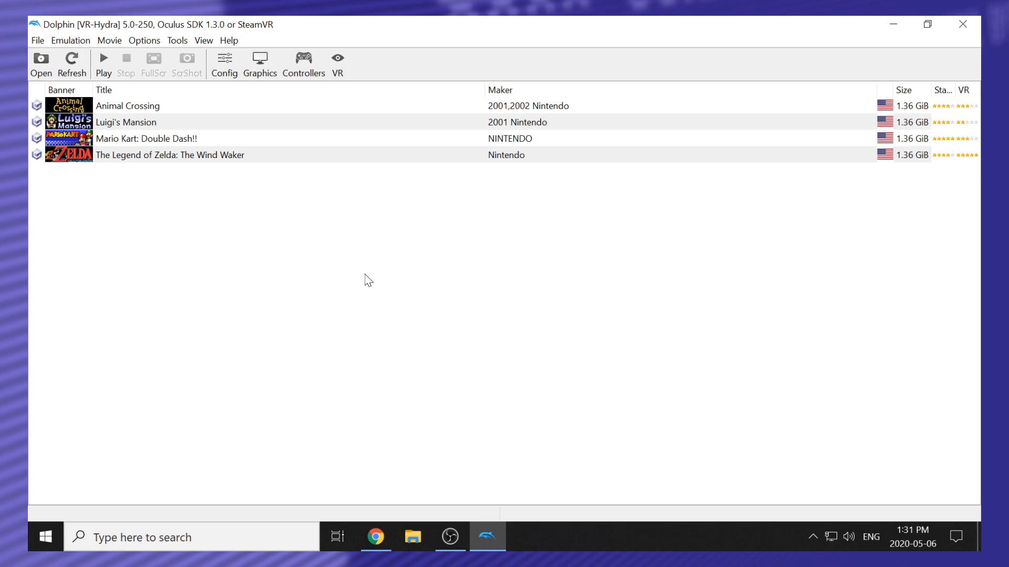
mouse_move(221, 202)
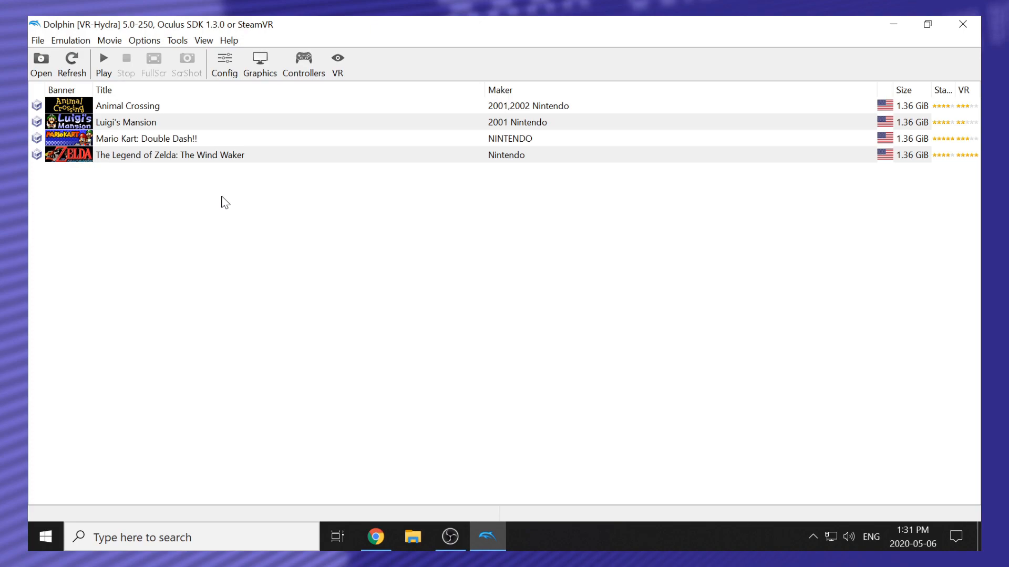
mouse_move(167, 189)
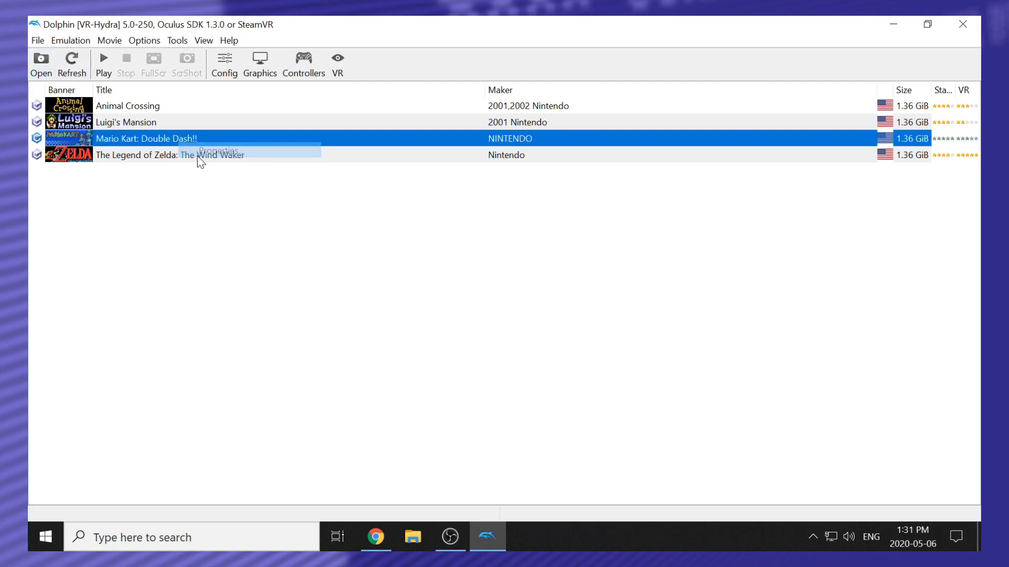
left_click(218, 151)
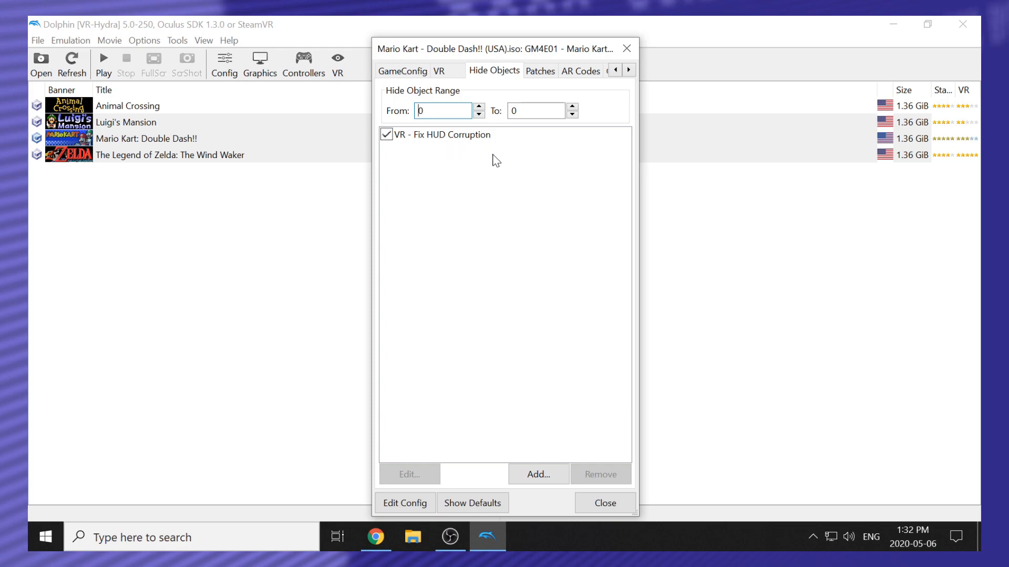
mouse_move(485, 163)
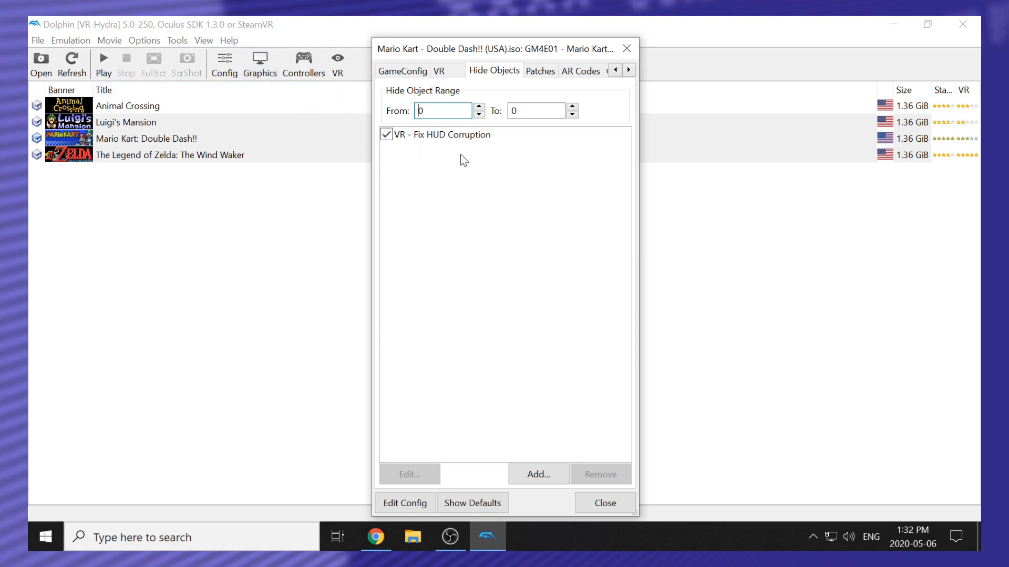
mouse_move(477, 149)
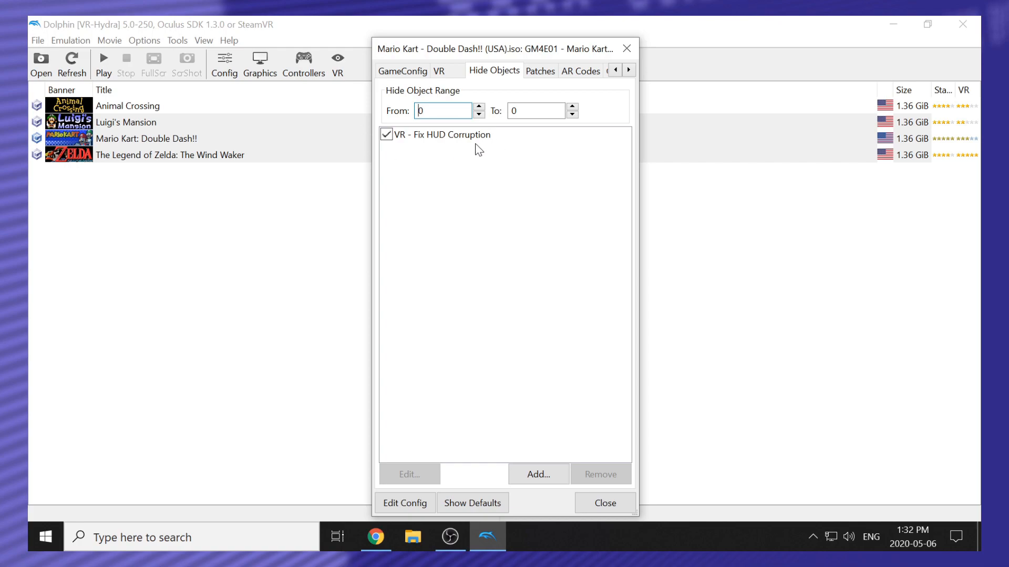
mouse_move(473, 157)
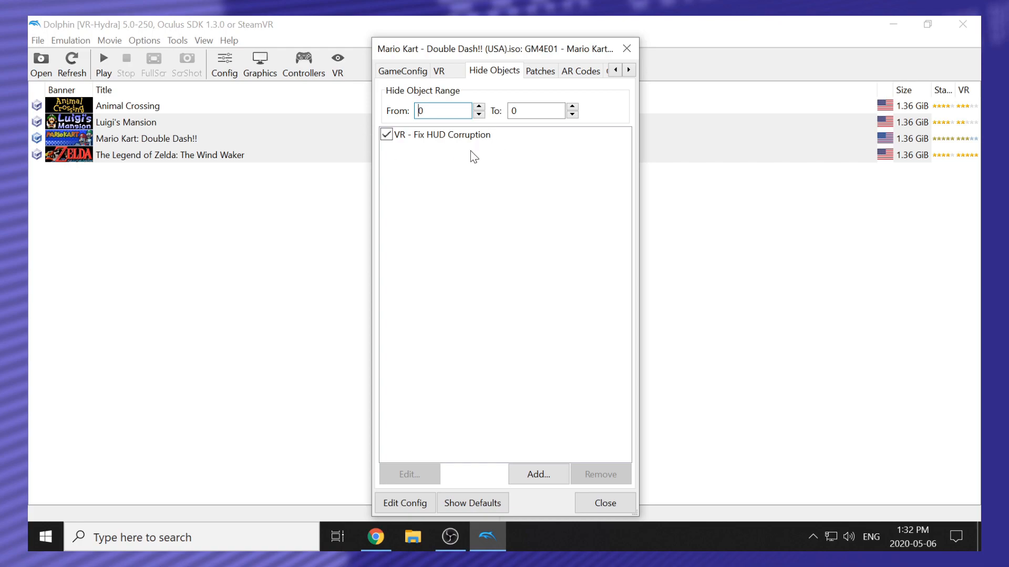
left_click(603, 503)
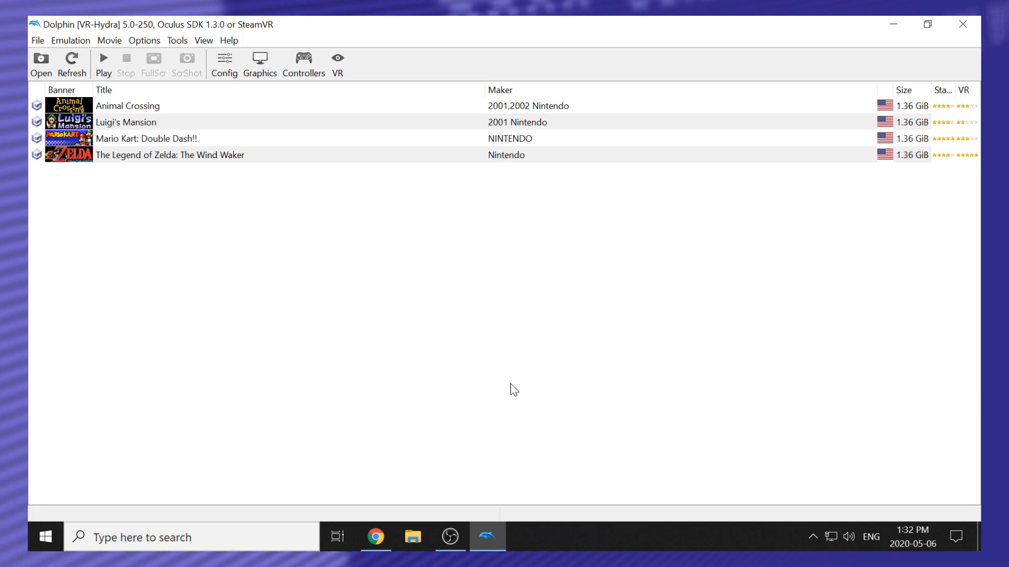
mouse_move(473, 371)
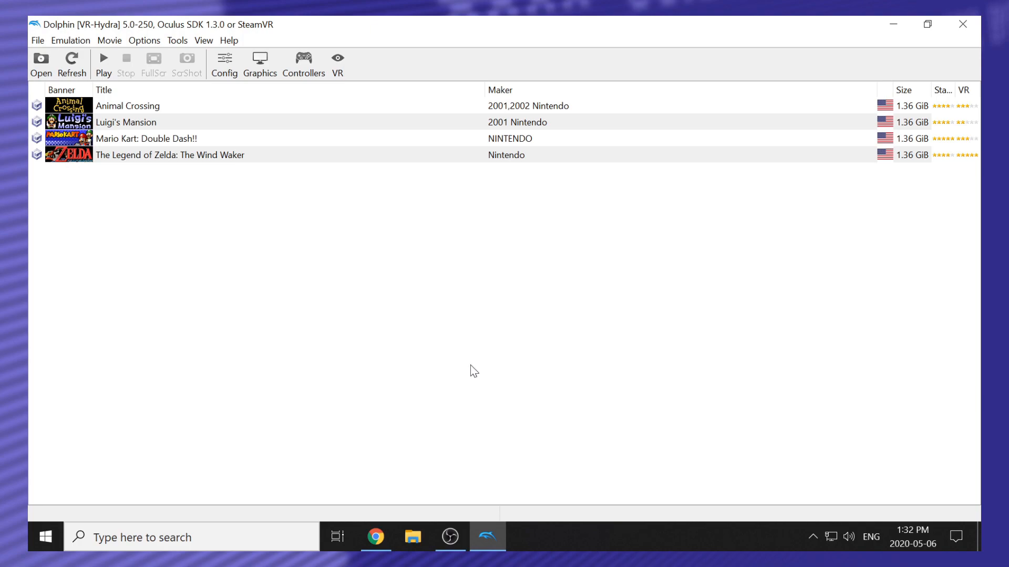
mouse_move(459, 358)
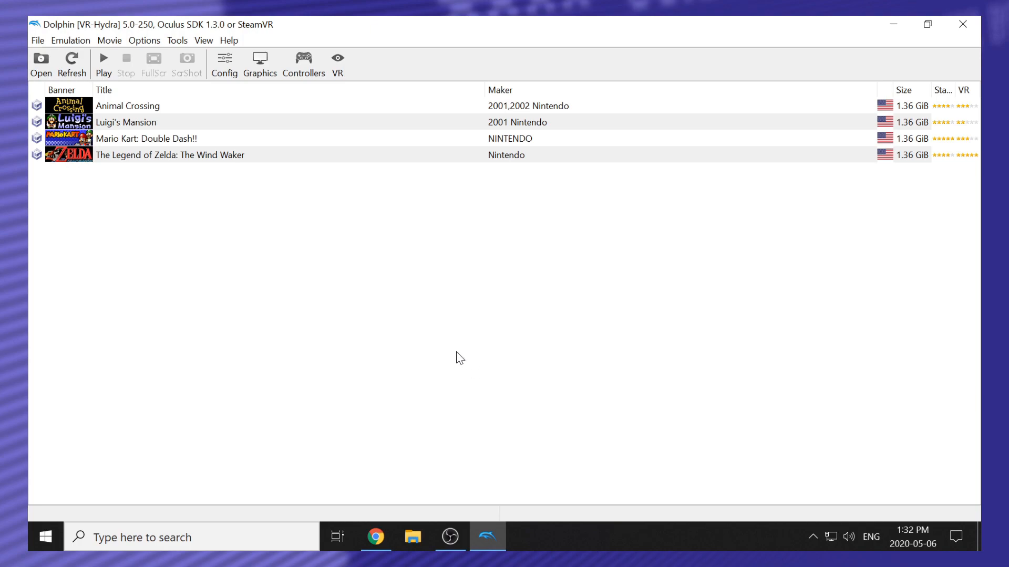
mouse_move(381, 319)
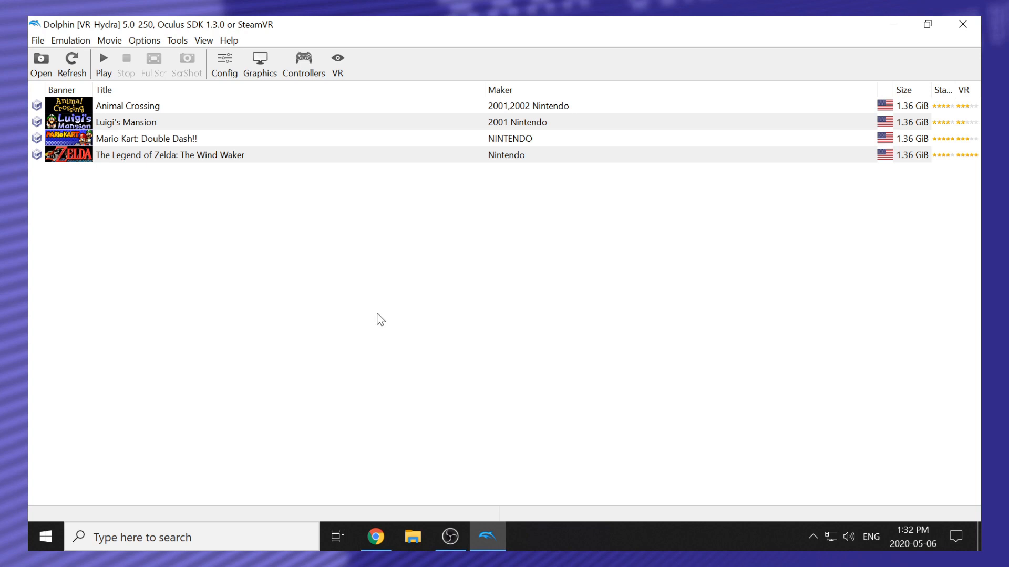